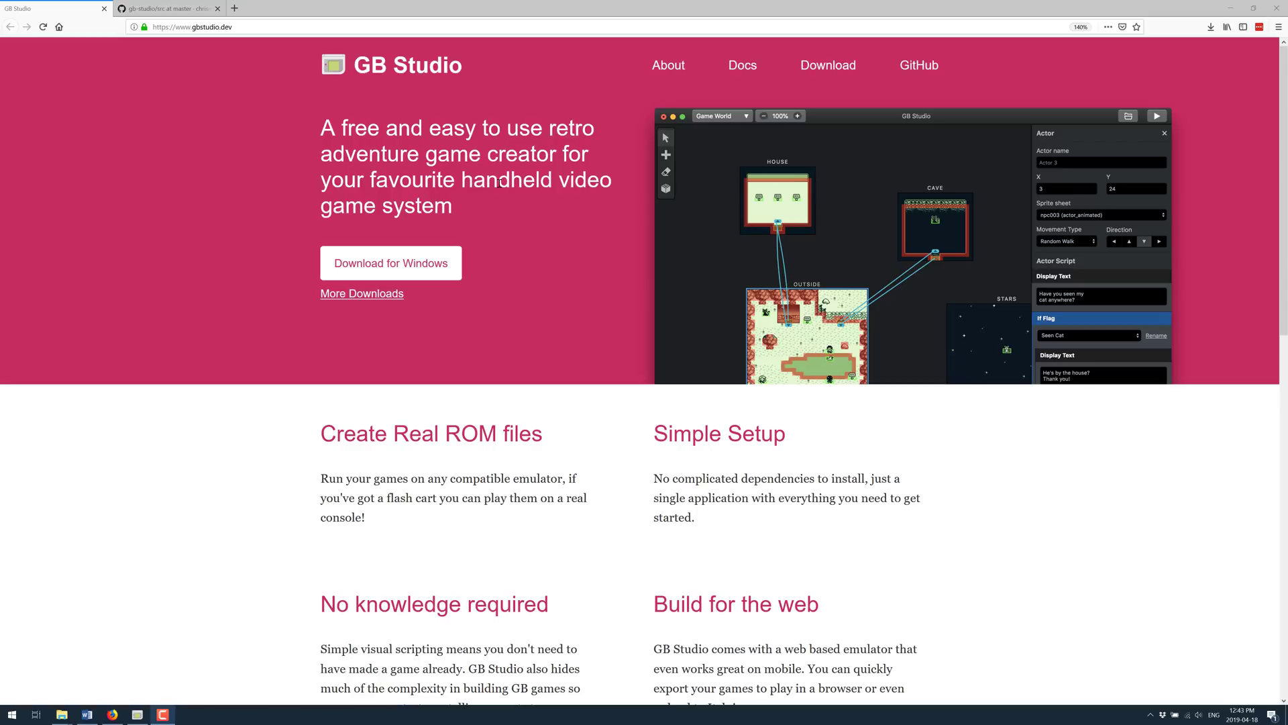
Scroll the gbstudio.dev homepage past the features and video to the tl;dw bullet list.
scroll("down", 3)
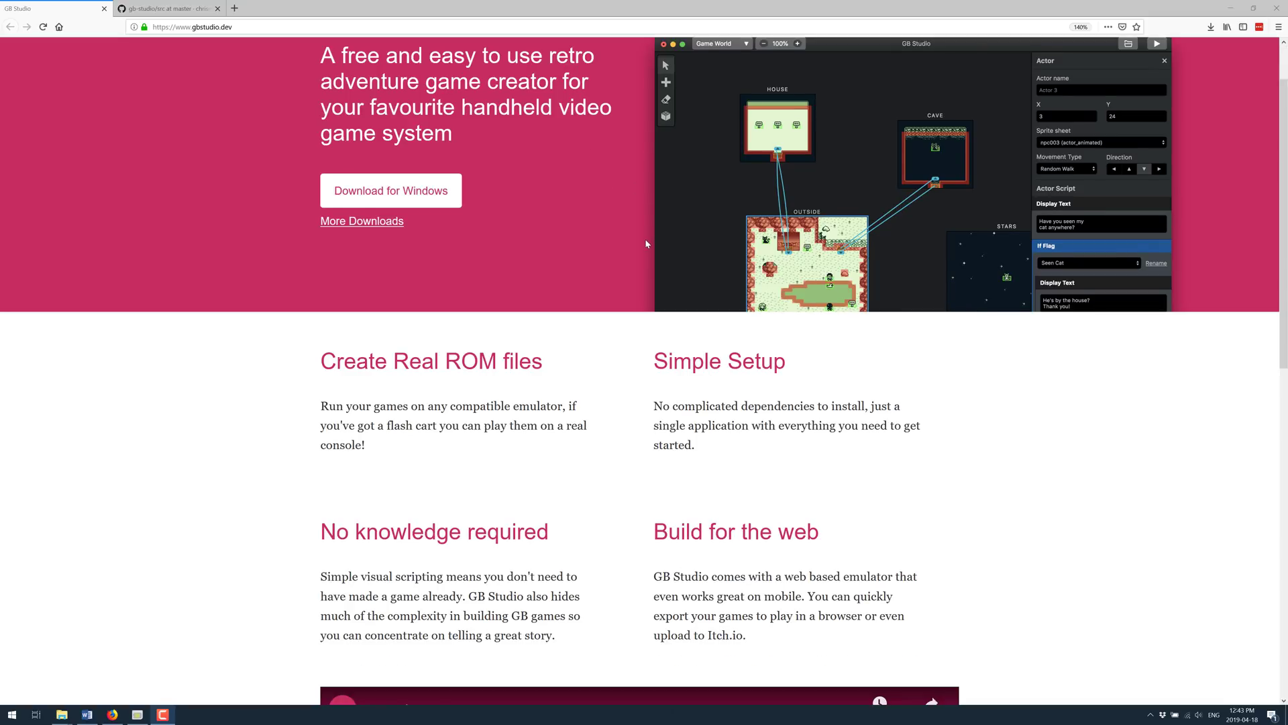
scroll("down", 3)
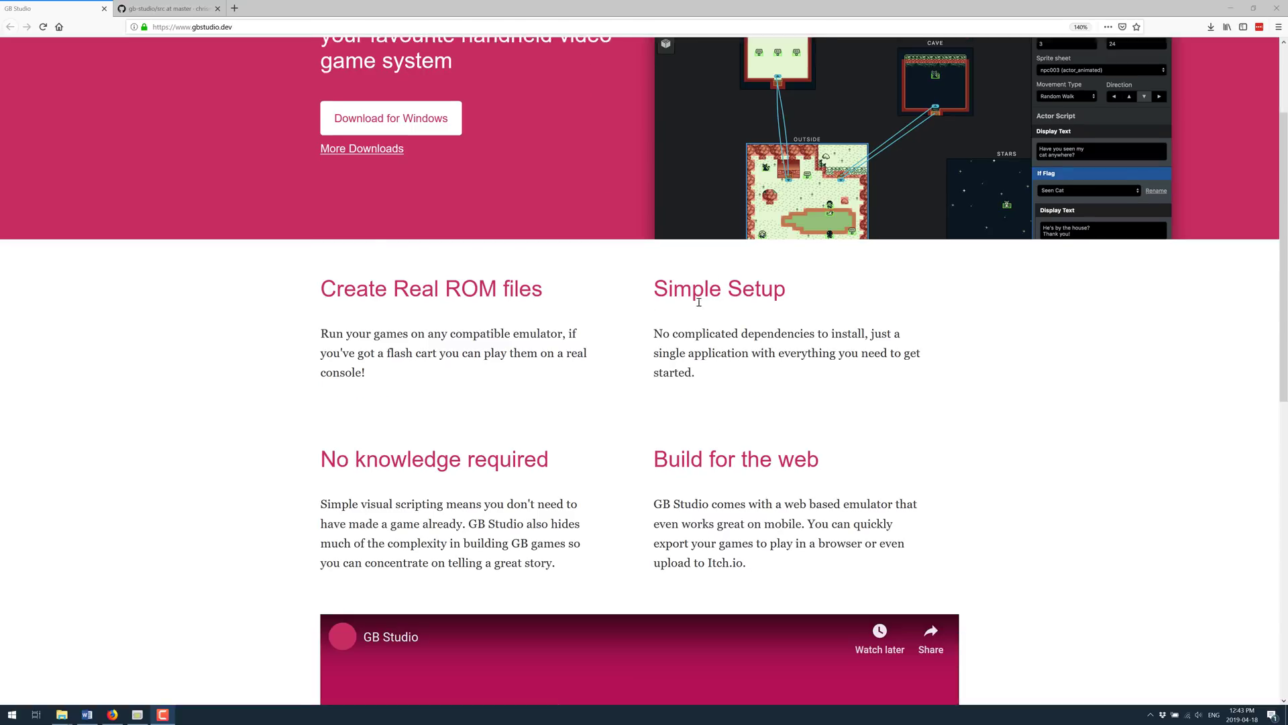
scroll("down", 3)
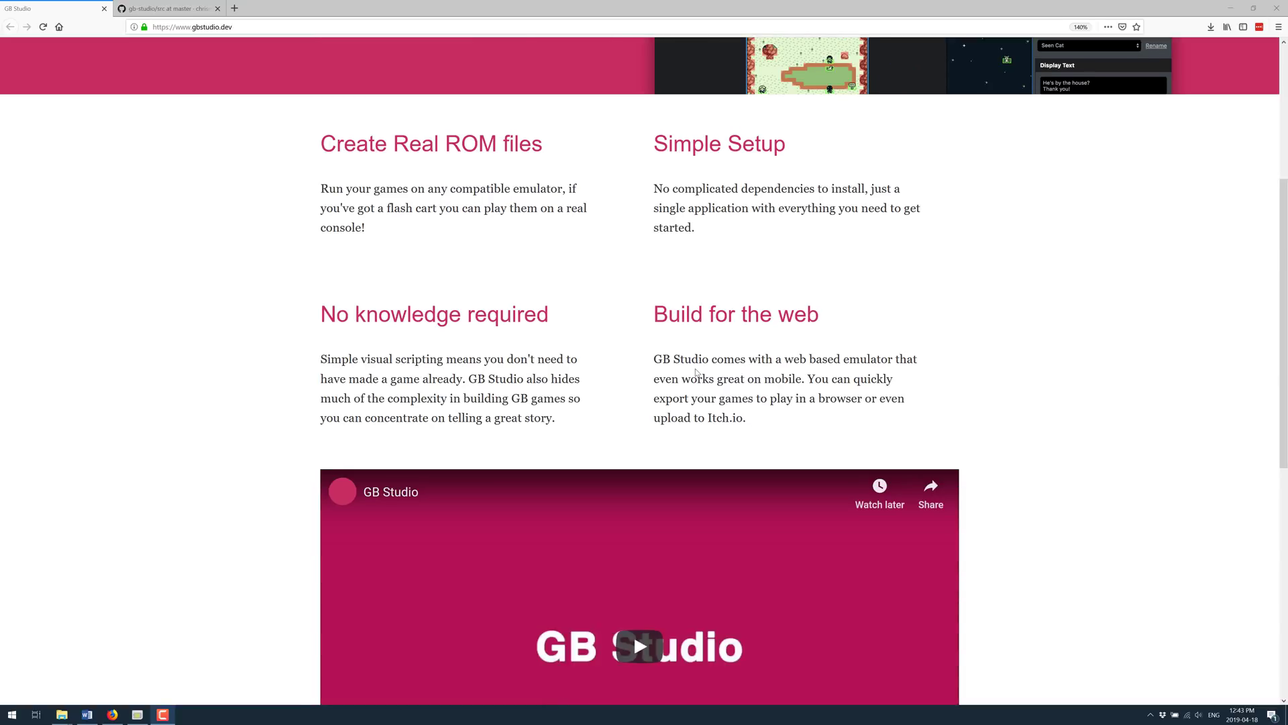
scroll("down", 3)
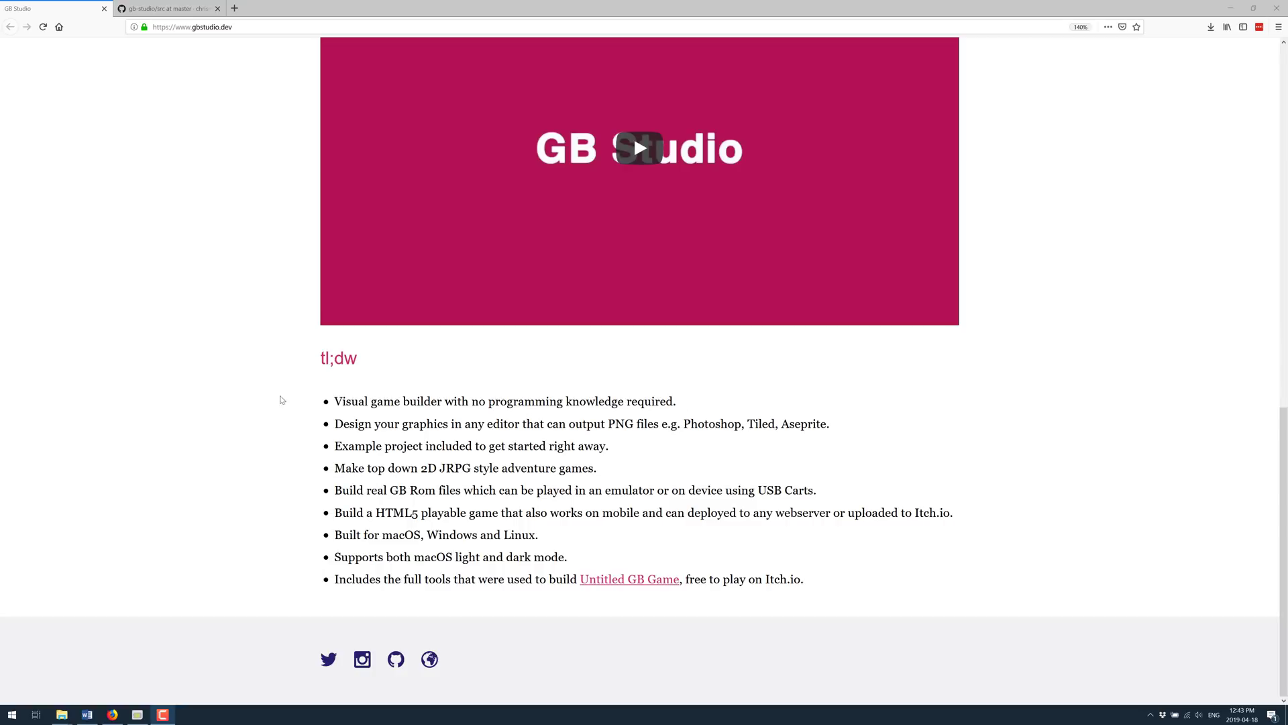
mouse_move(924, 390)
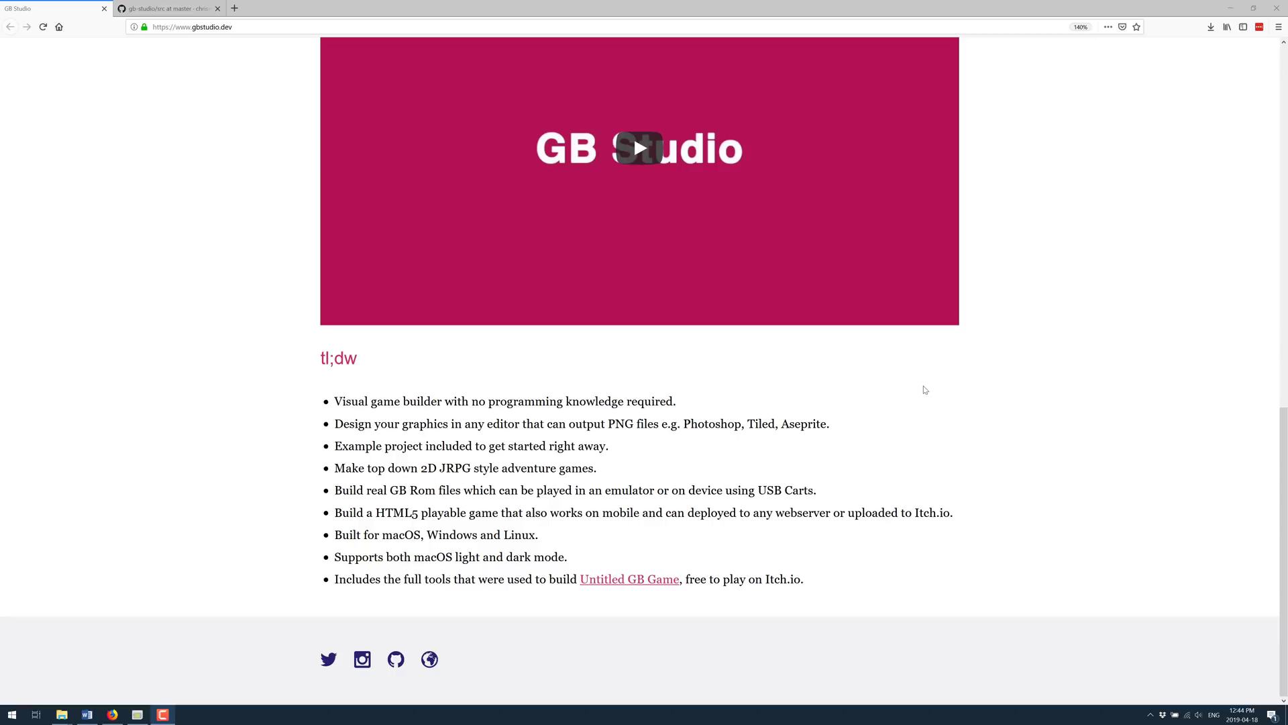
mouse_move(245, 586)
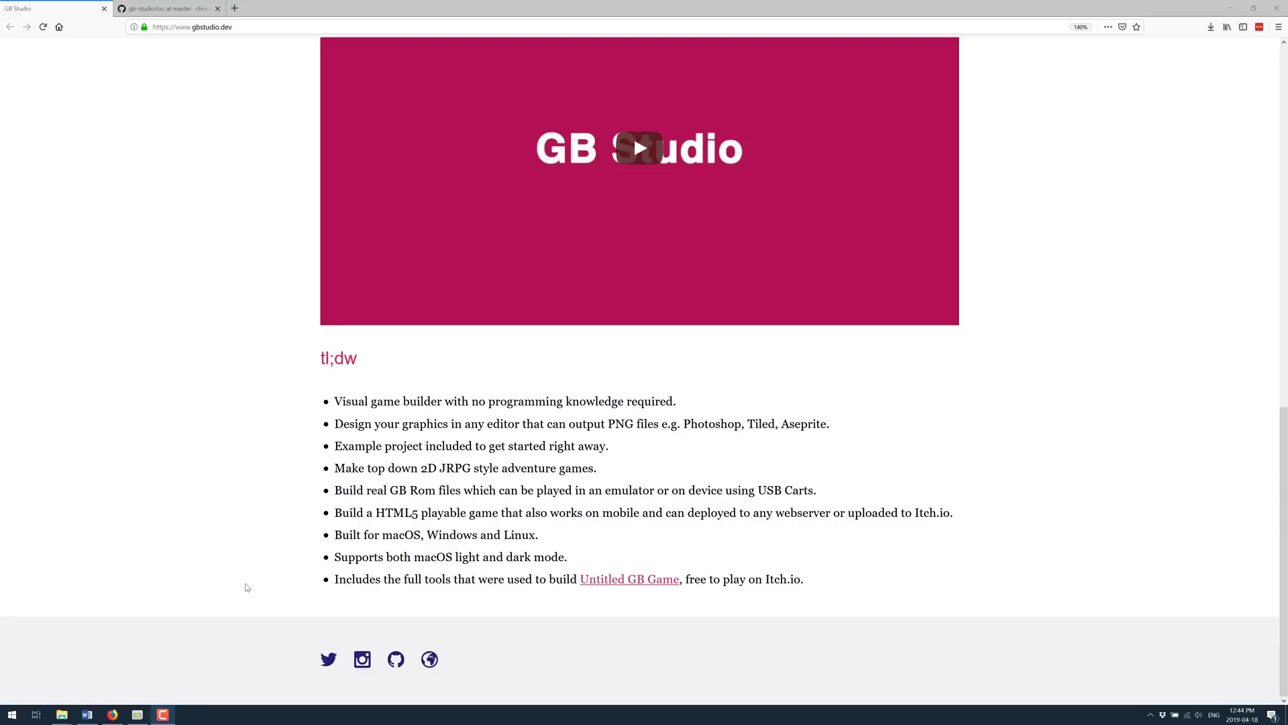
mouse_move(164, 8)
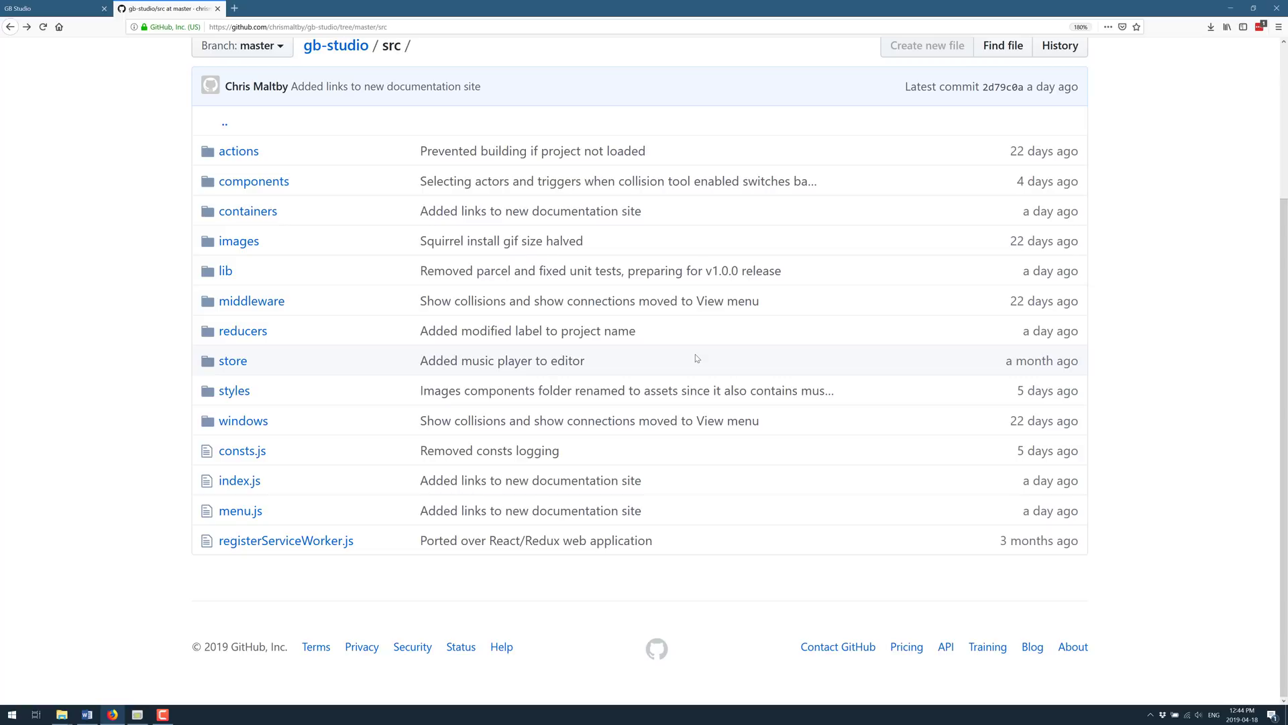
Return to the gb-studio repository home, read its README, then switch to GB Studio.
left_click(334, 45)
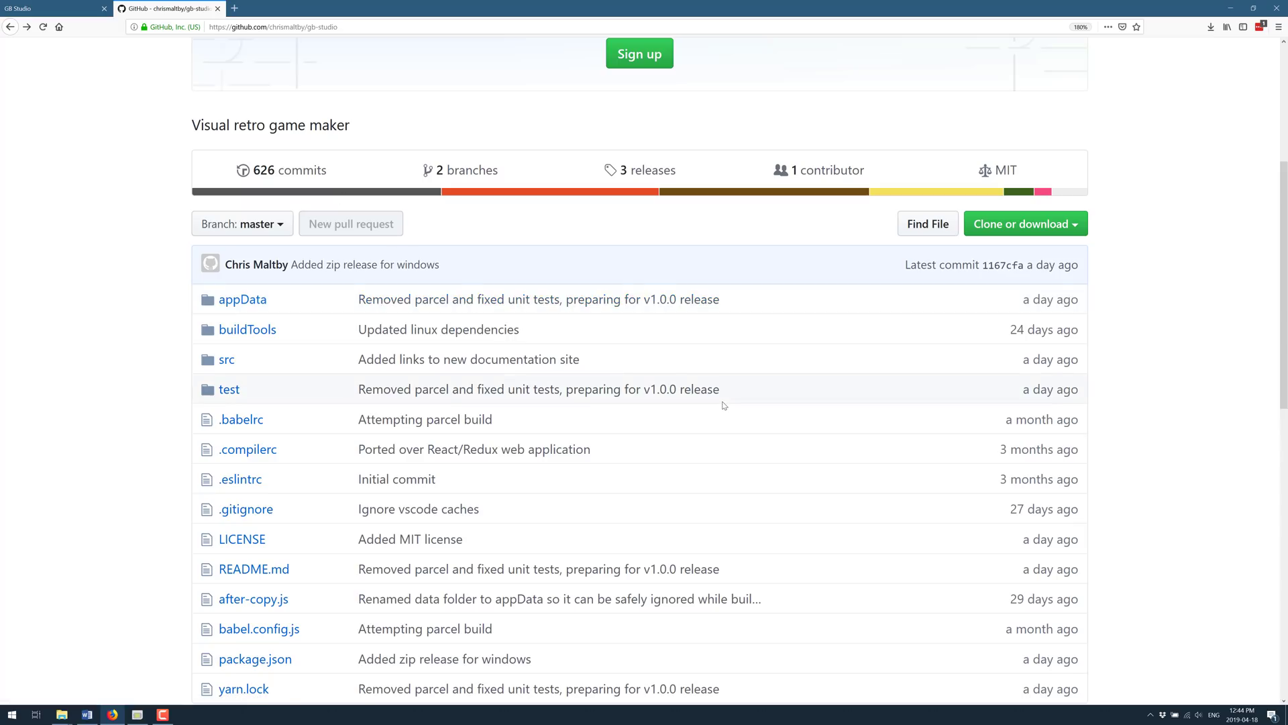
scroll("down", 3)
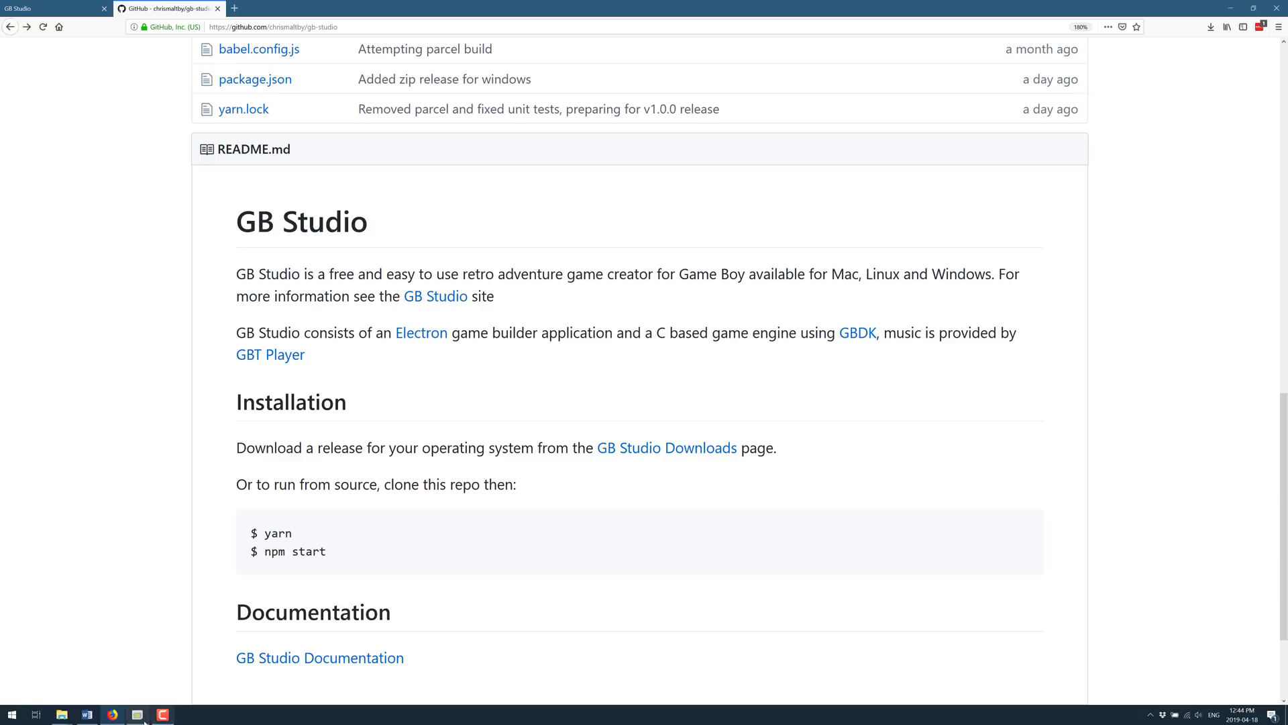
left_click(137, 713)
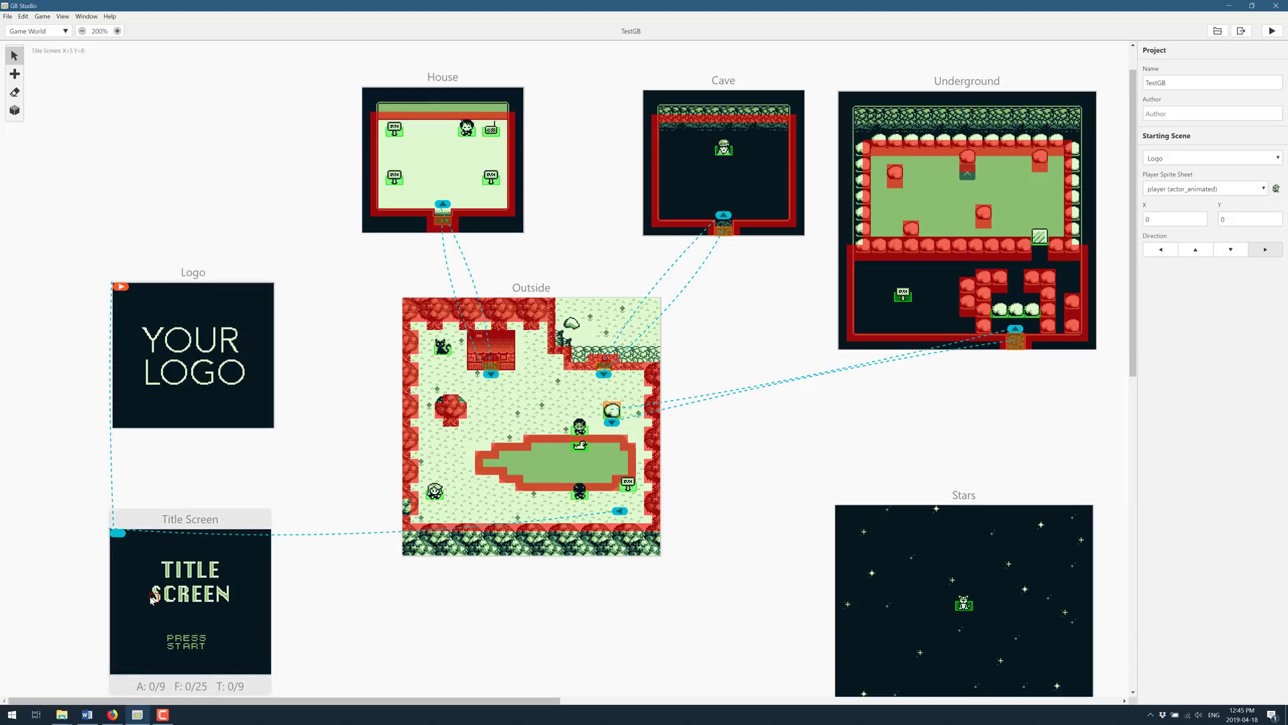
mouse_move(142, 555)
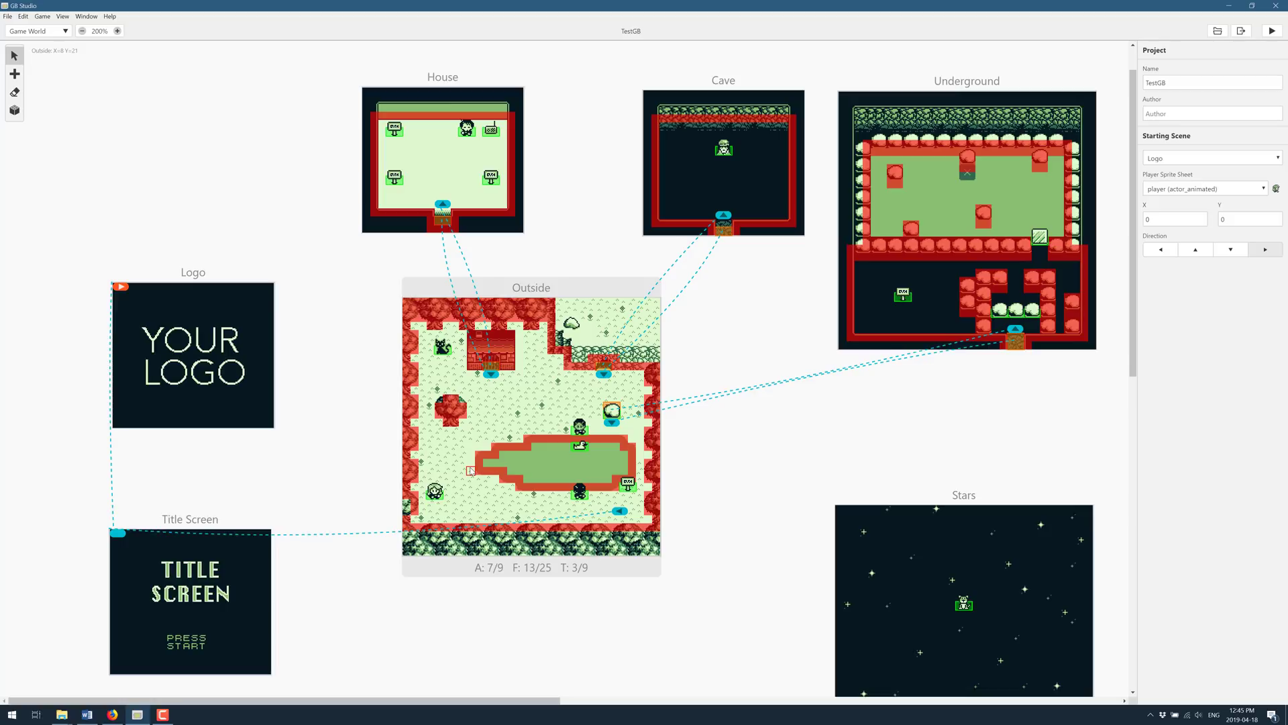
Review the House door trigger's Switch Scene target, then select an Outside actor's duck script.
left_click(395, 106)
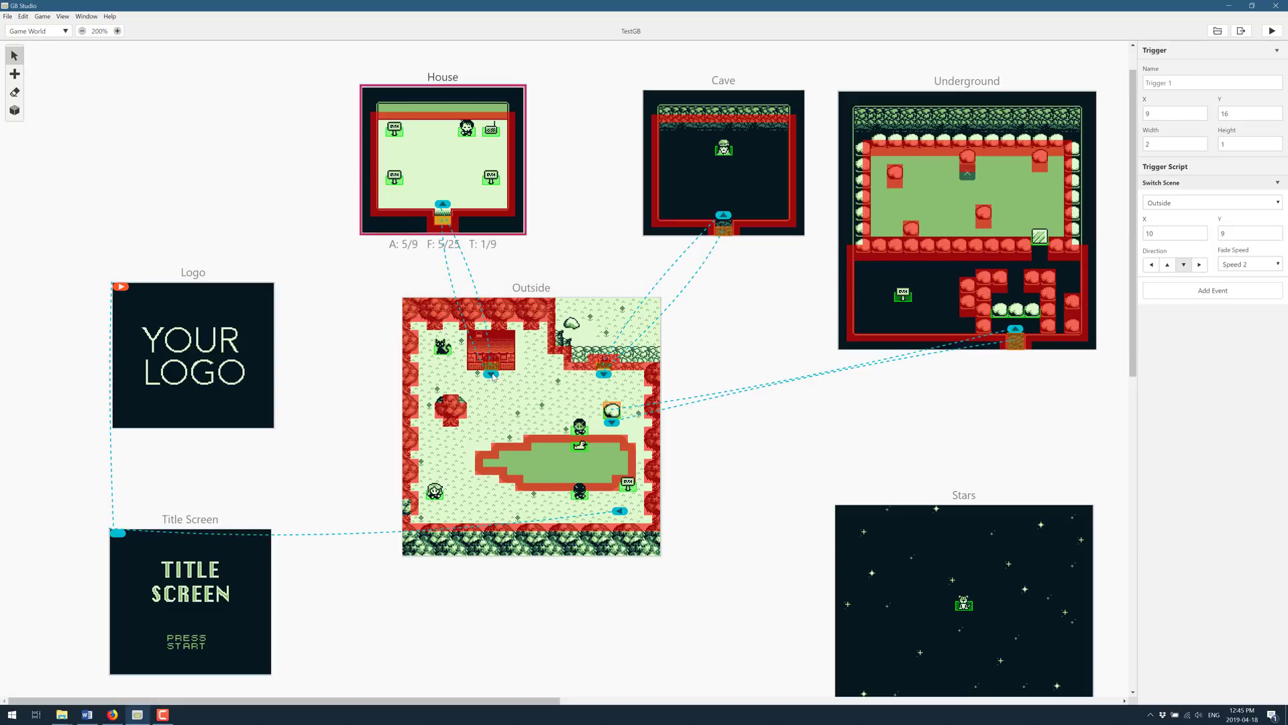
left_click(1209, 84)
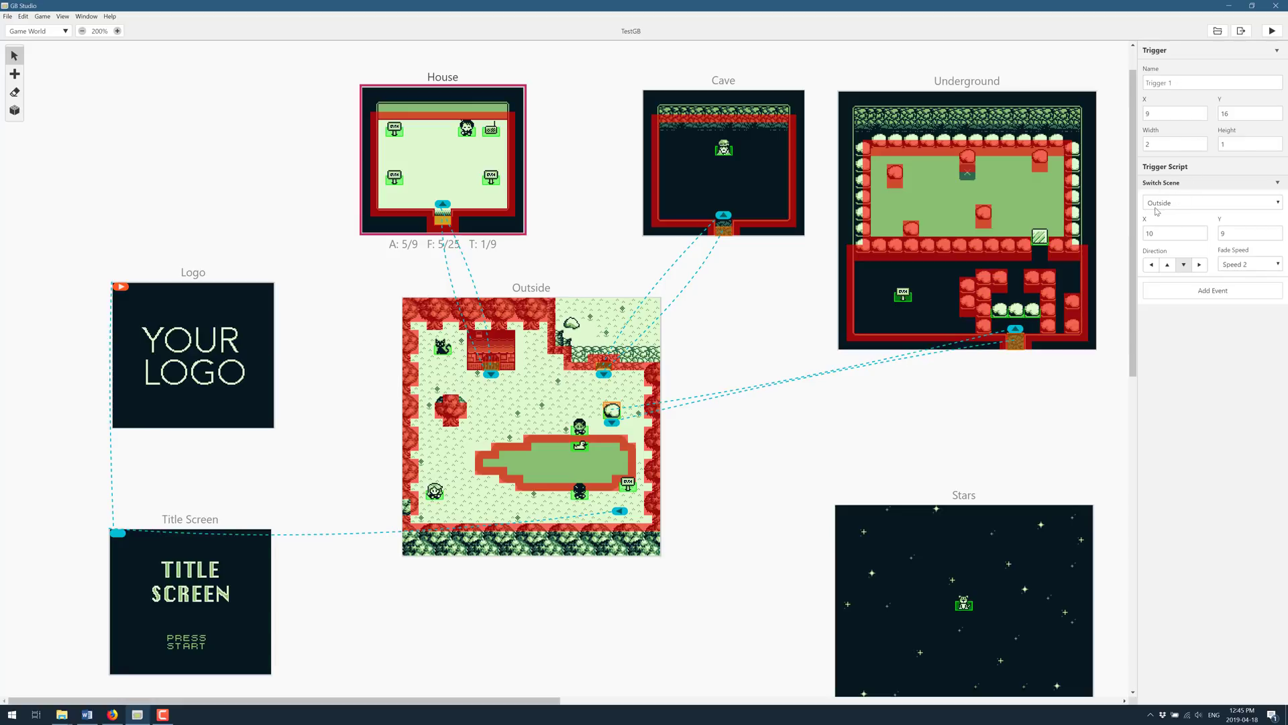
left_click(1173, 232)
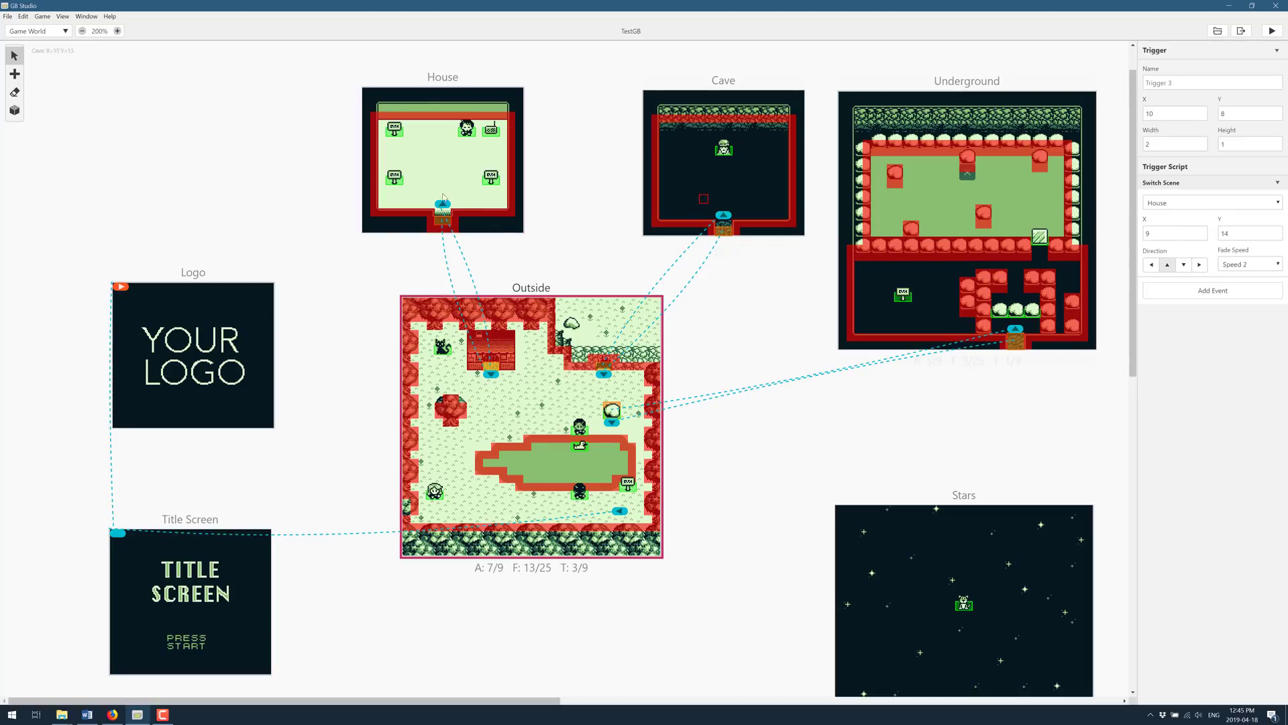
left_click(442, 205)
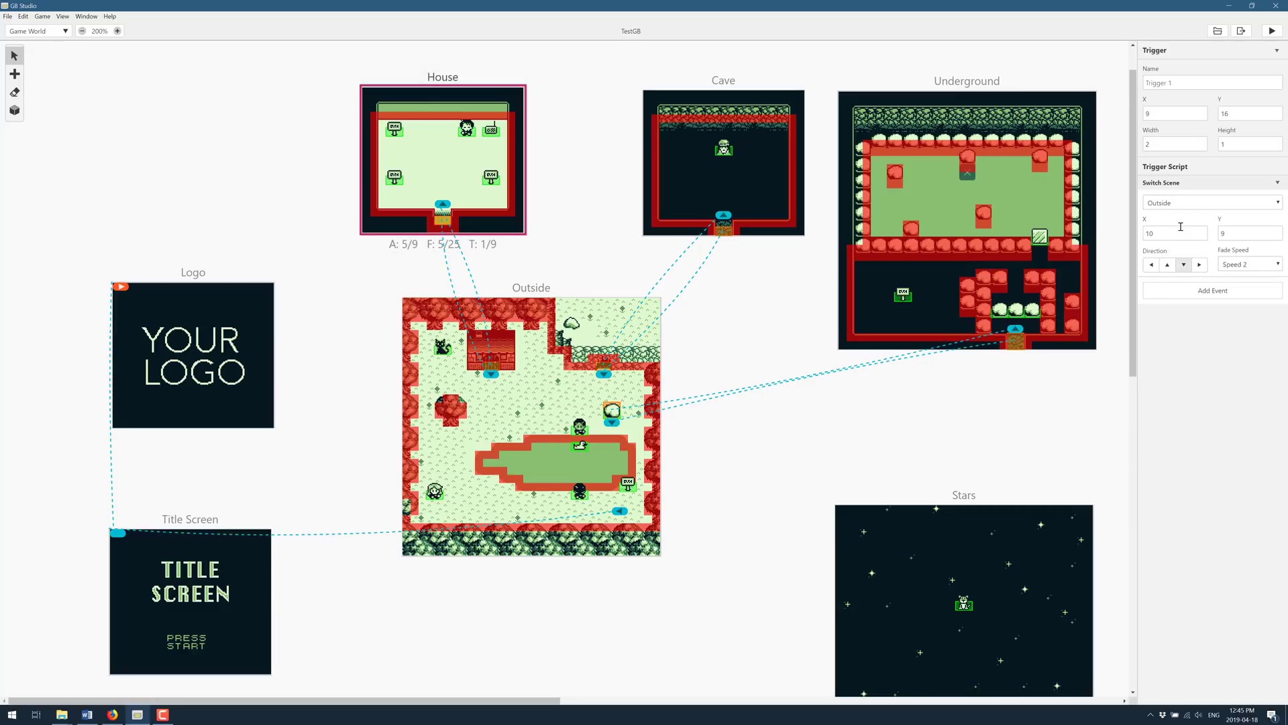
mouse_move(1168, 331)
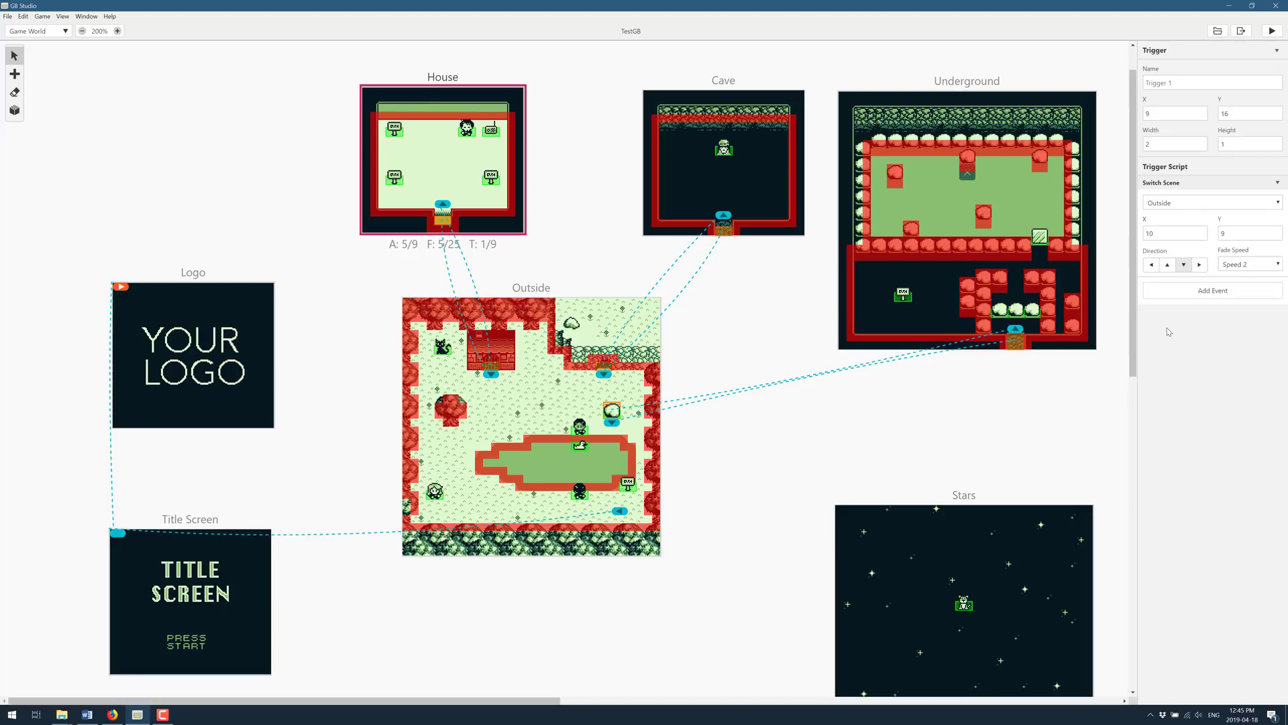
left_click(579, 446)
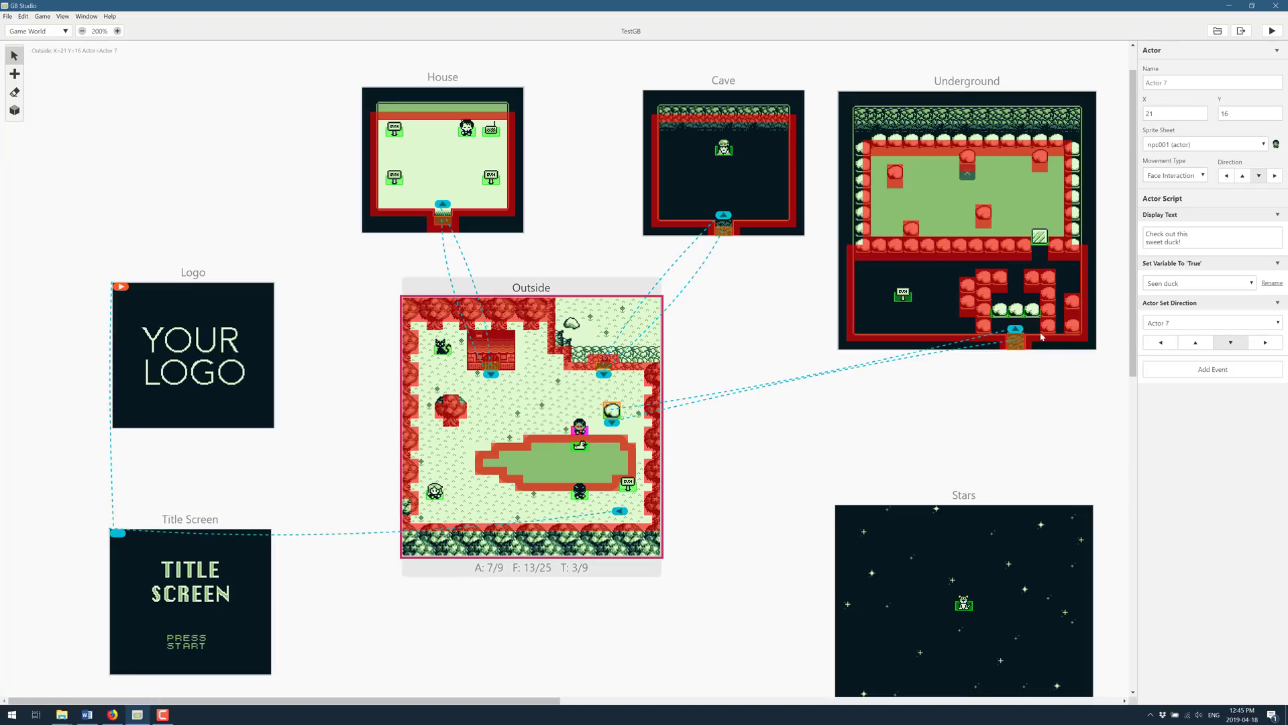
mouse_move(1223, 234)
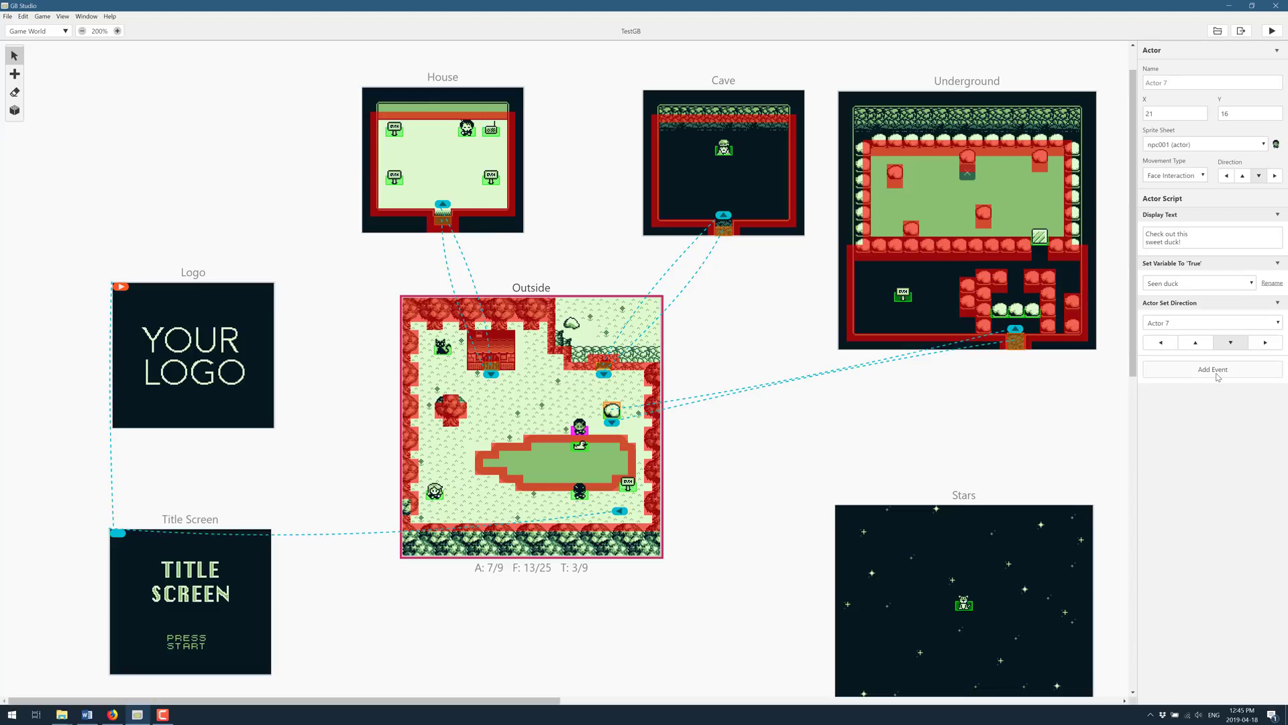
left_click(1212, 369)
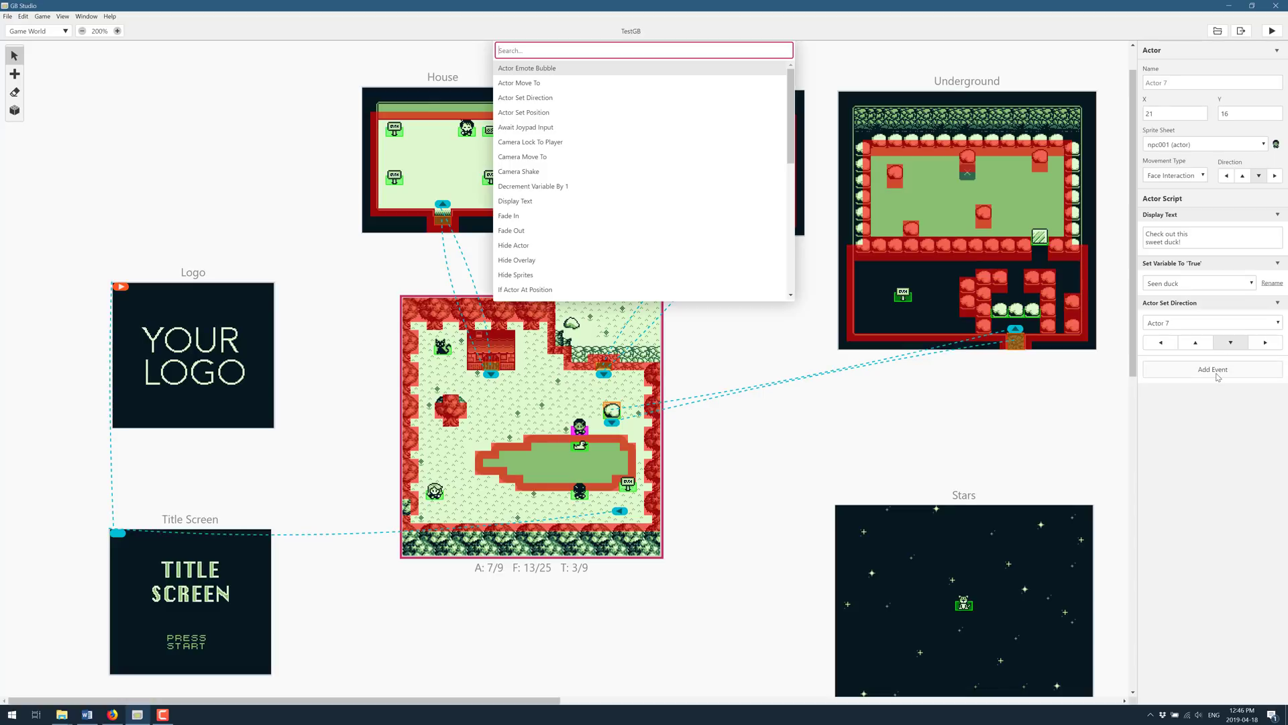
mouse_move(842, 170)
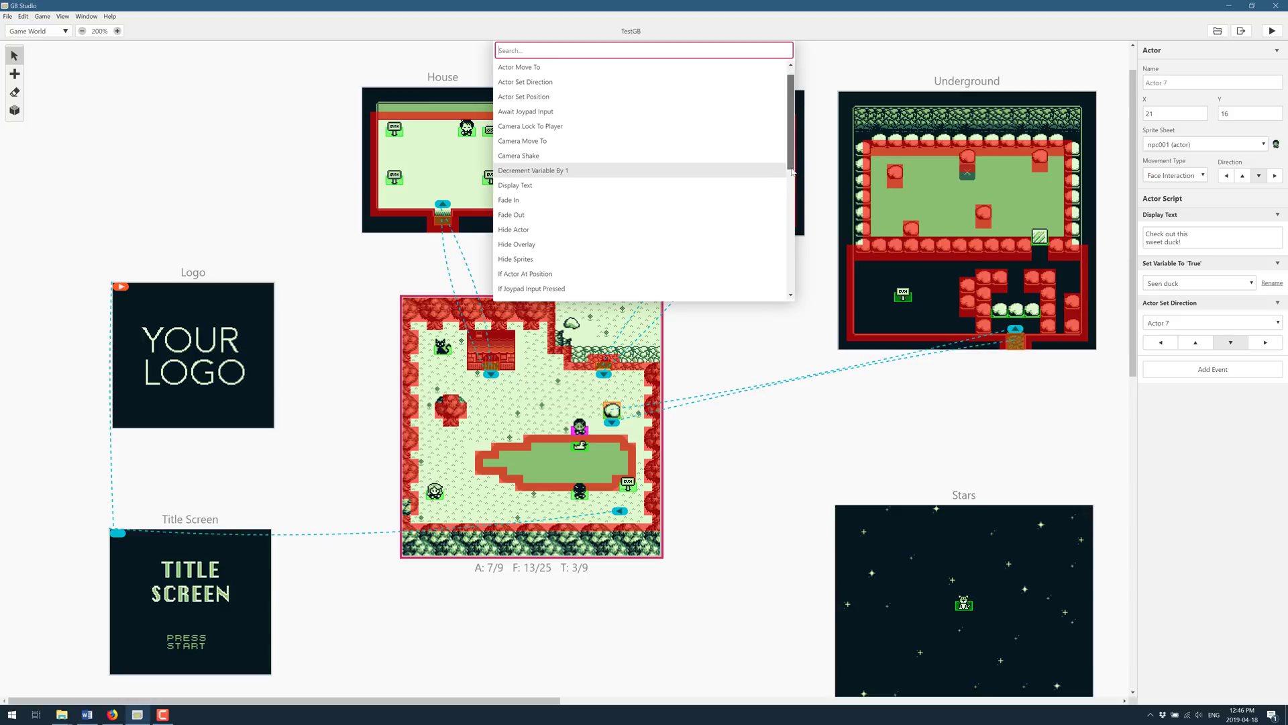
scroll("down", 3)
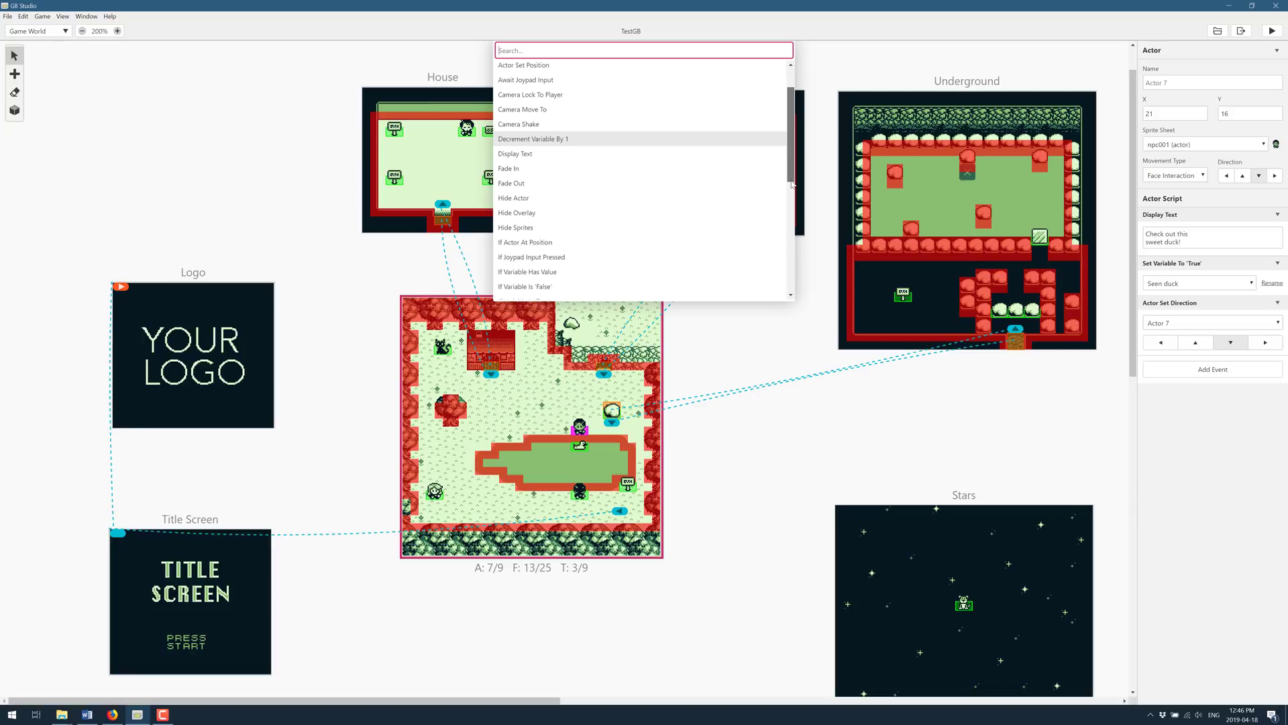
scroll("down", 3)
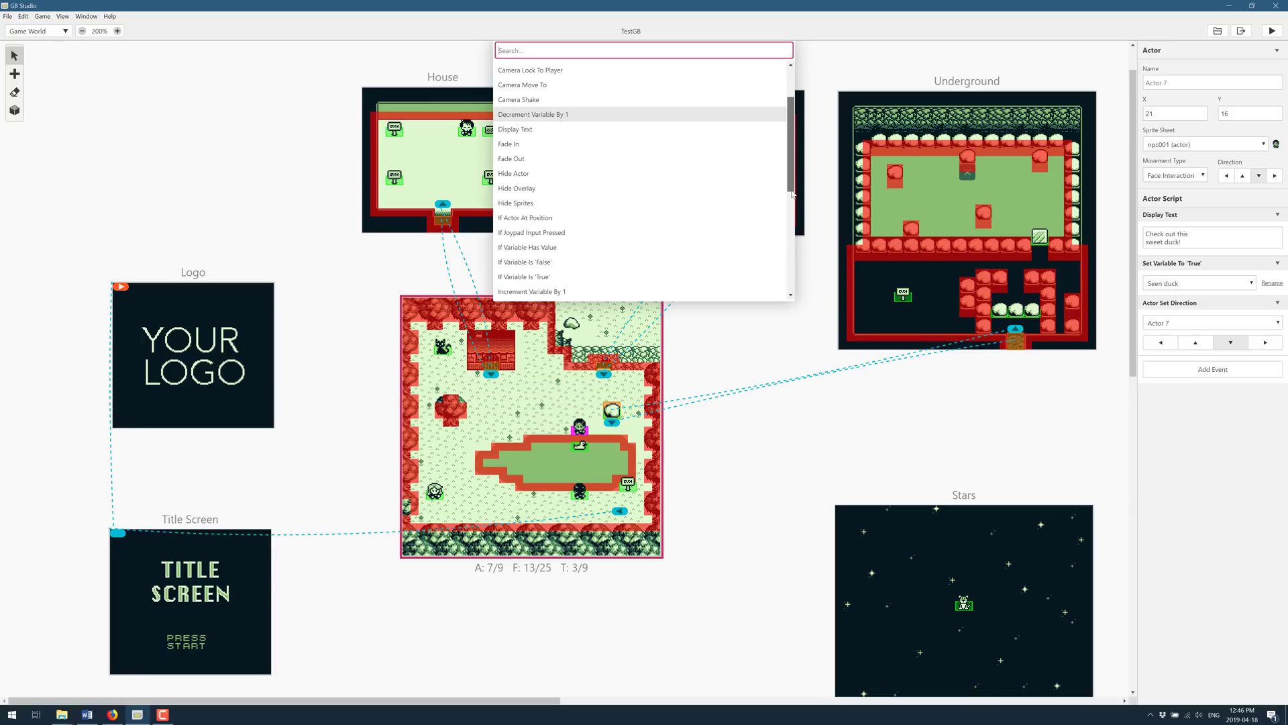
scroll("down", 3)
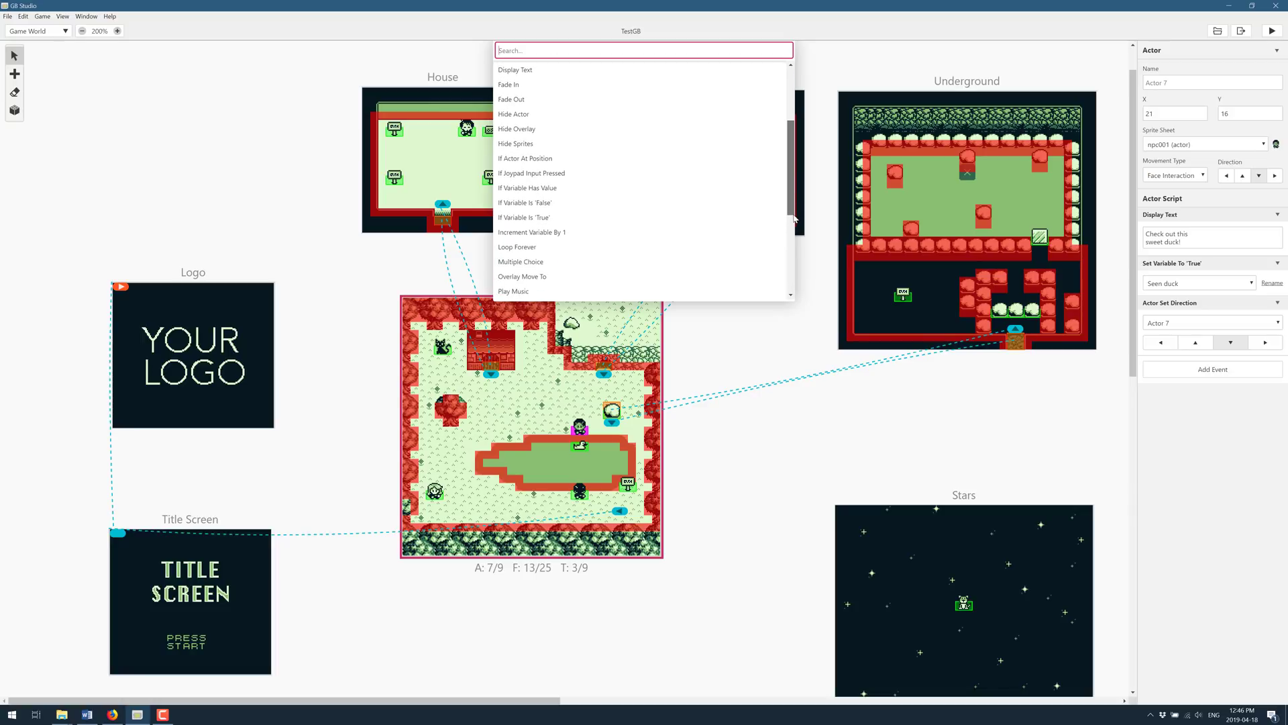
scroll("down", 3)
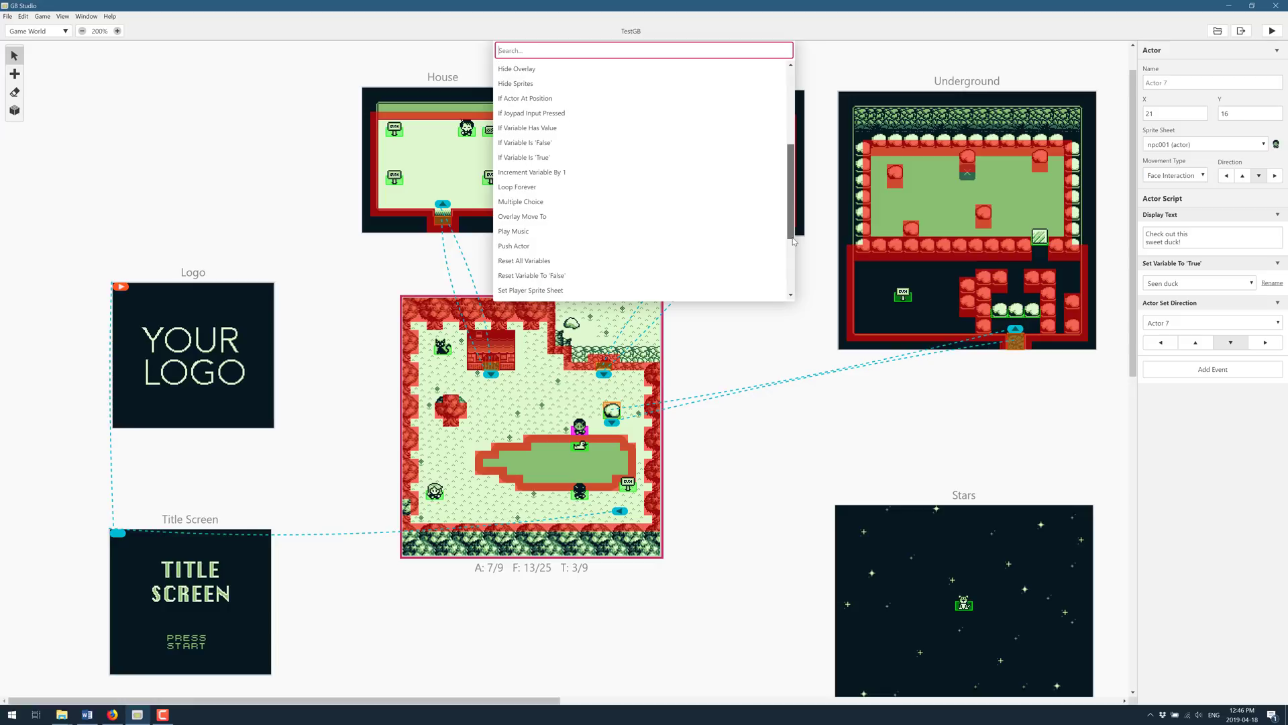
scroll("down", 3)
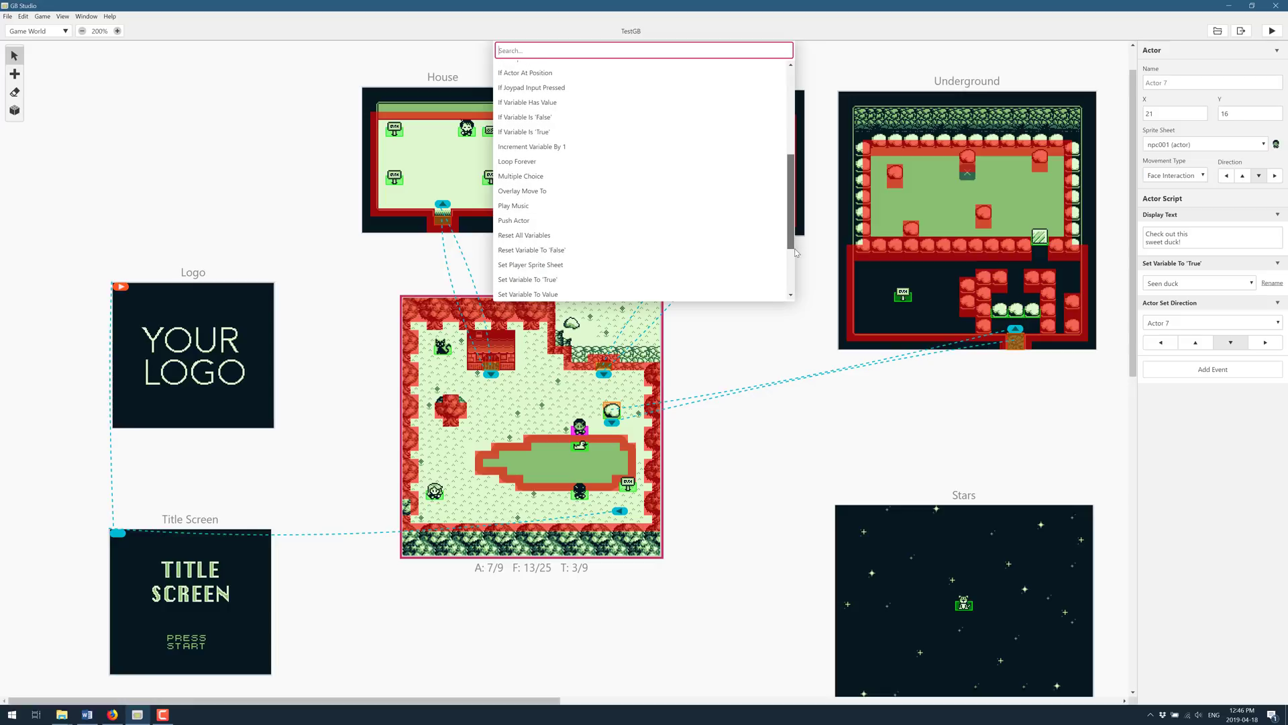
scroll("down", 3)
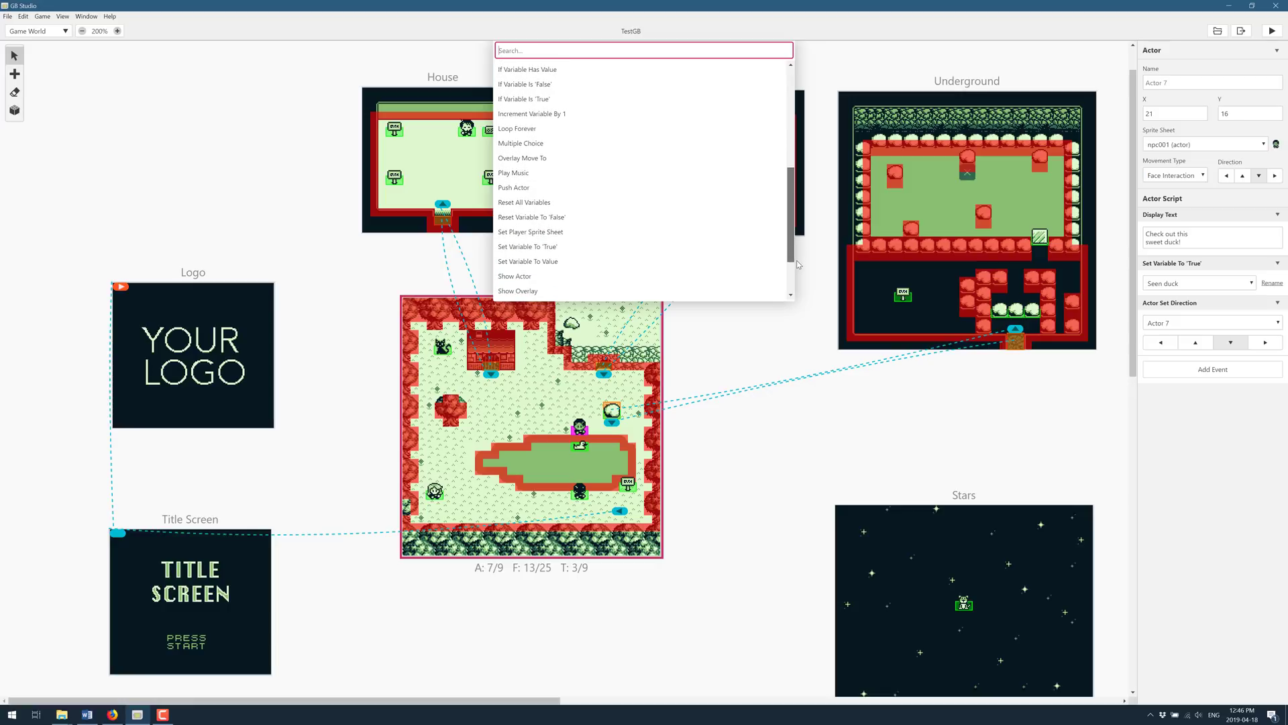
scroll("down", 3)
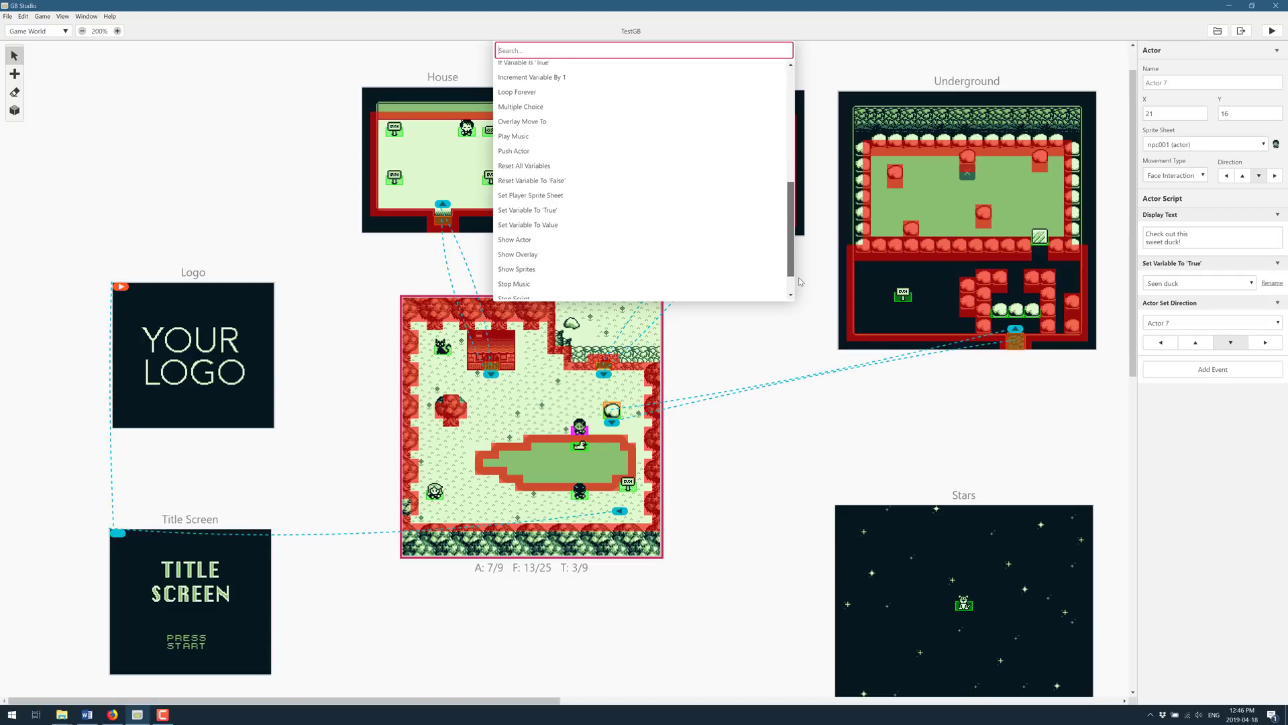
scroll("down", 3)
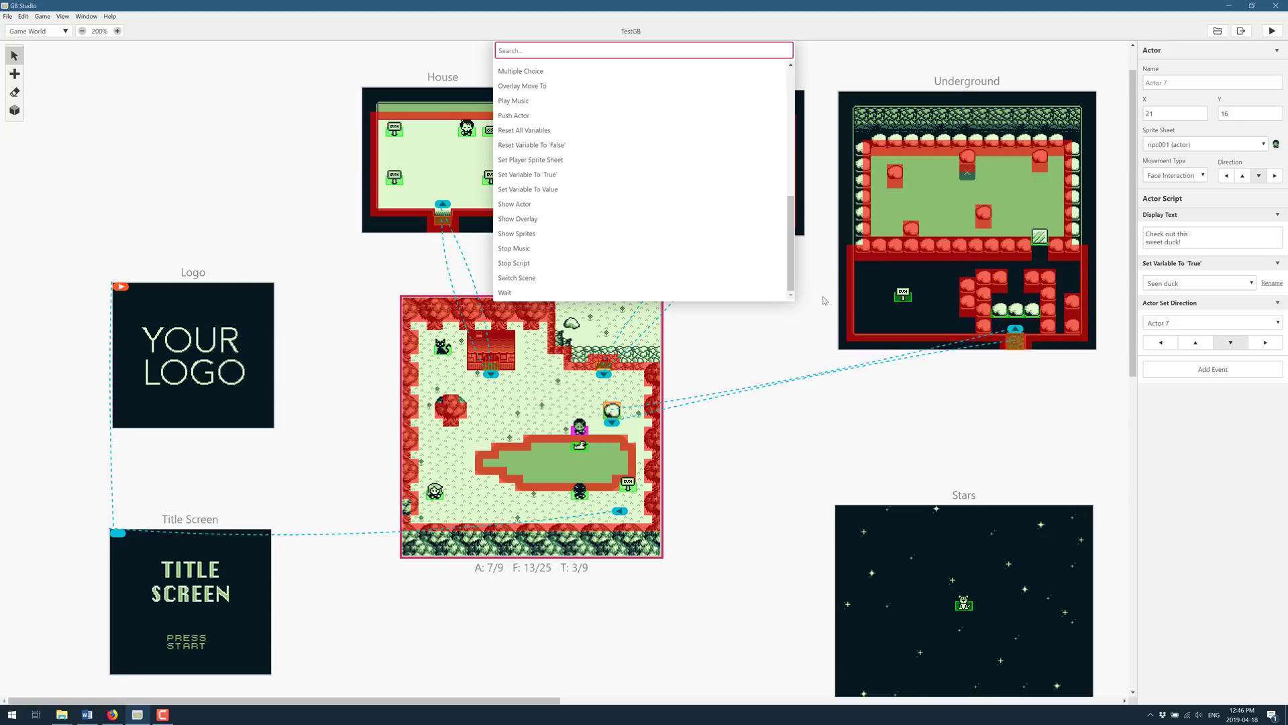
mouse_move(516, 233)
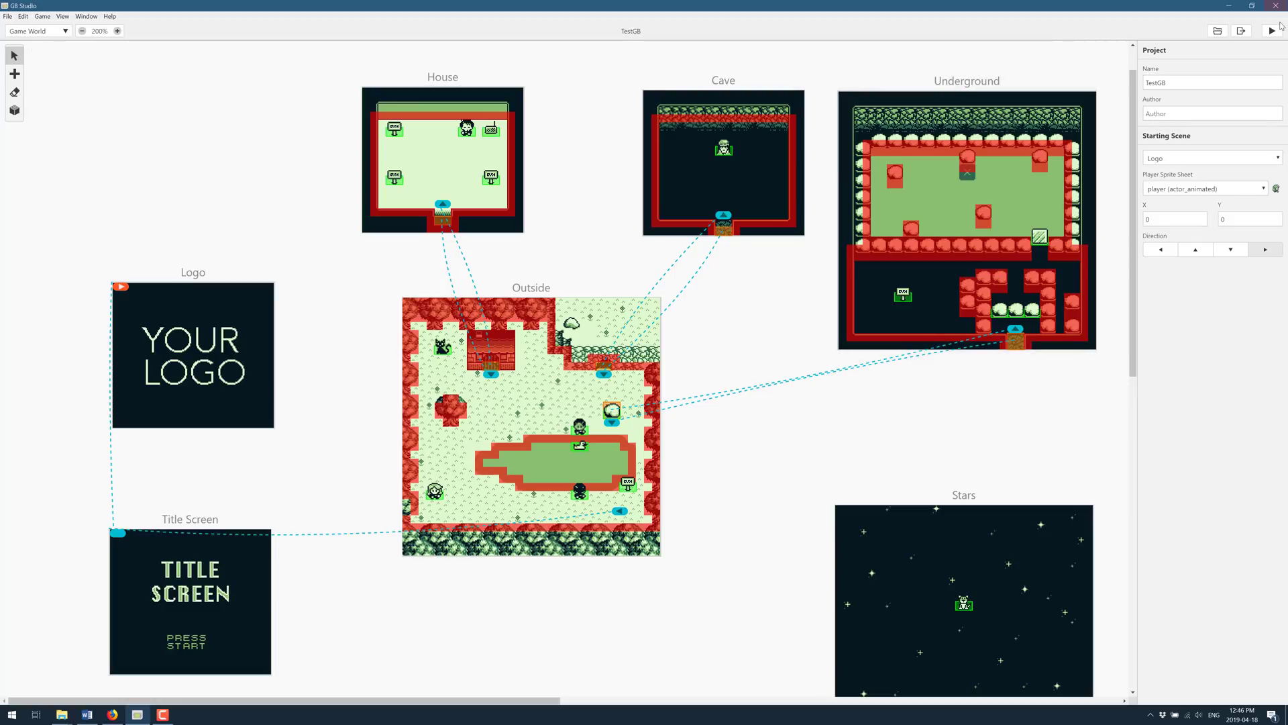
mouse_move(1272, 30)
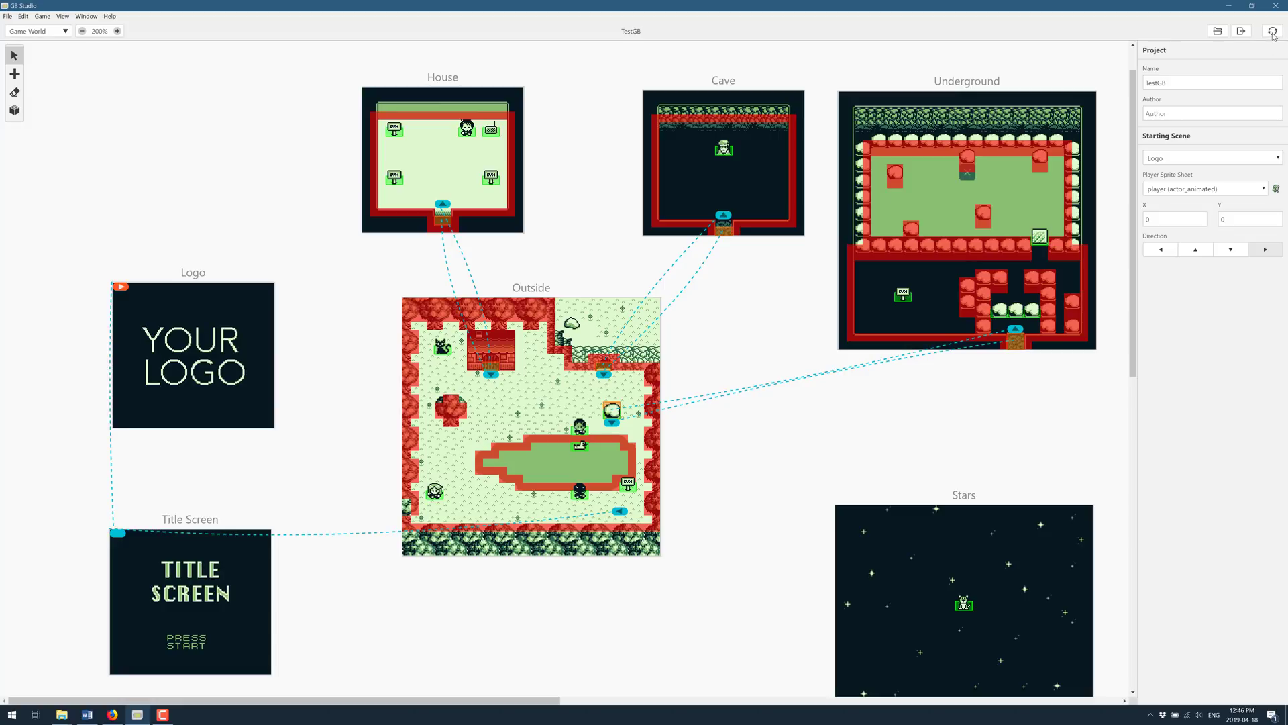
Build and run TestGB in the preview window, reaching the Title Screen.
left_click(1273, 30)
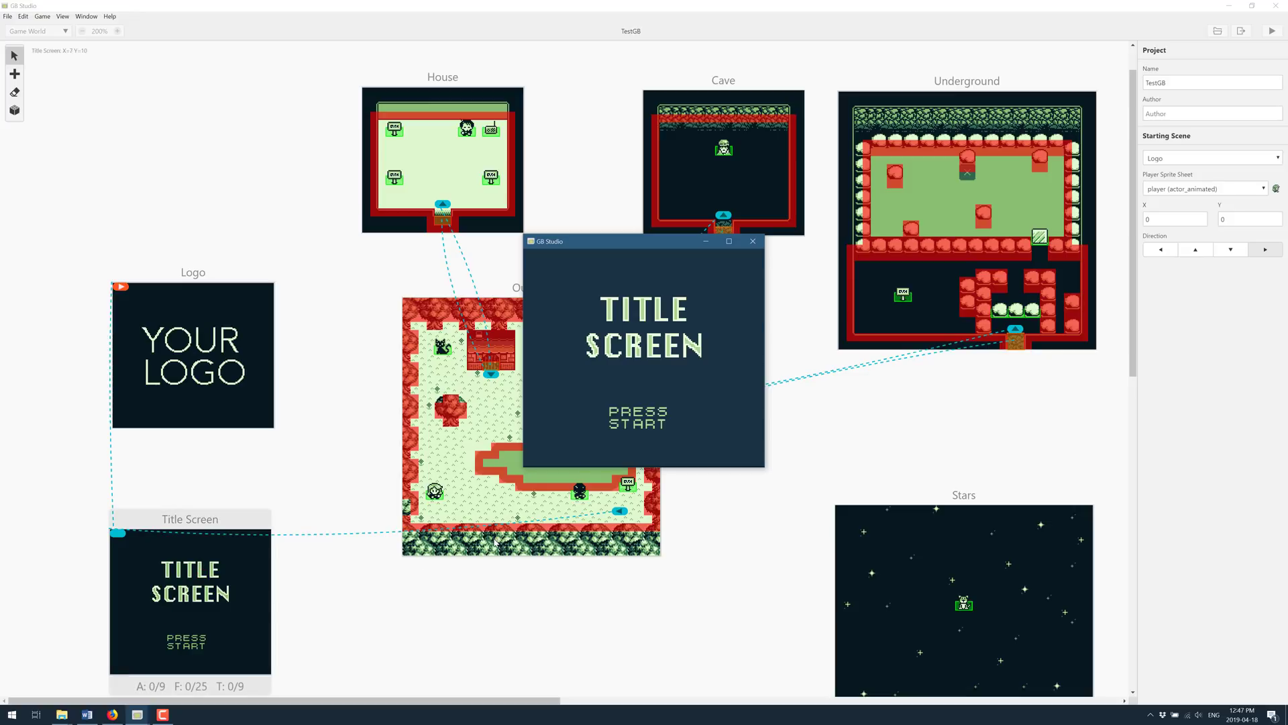
mouse_move(625, 423)
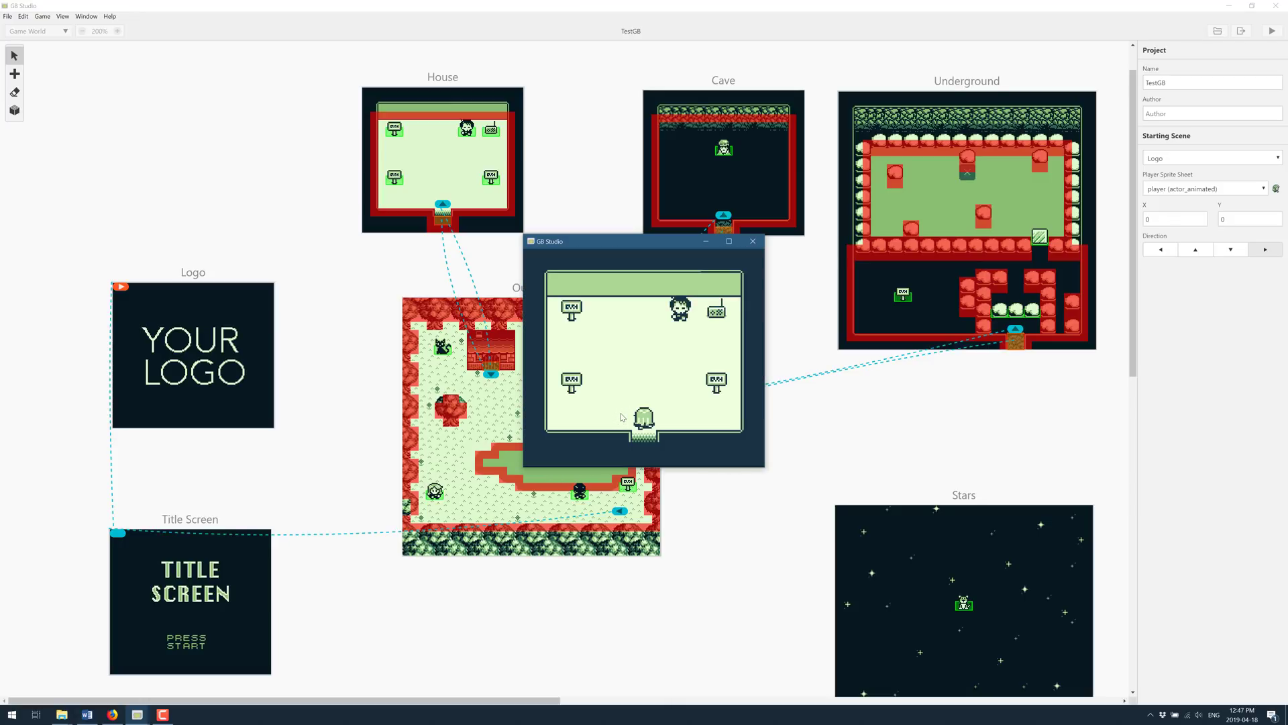
mouse_move(480, 111)
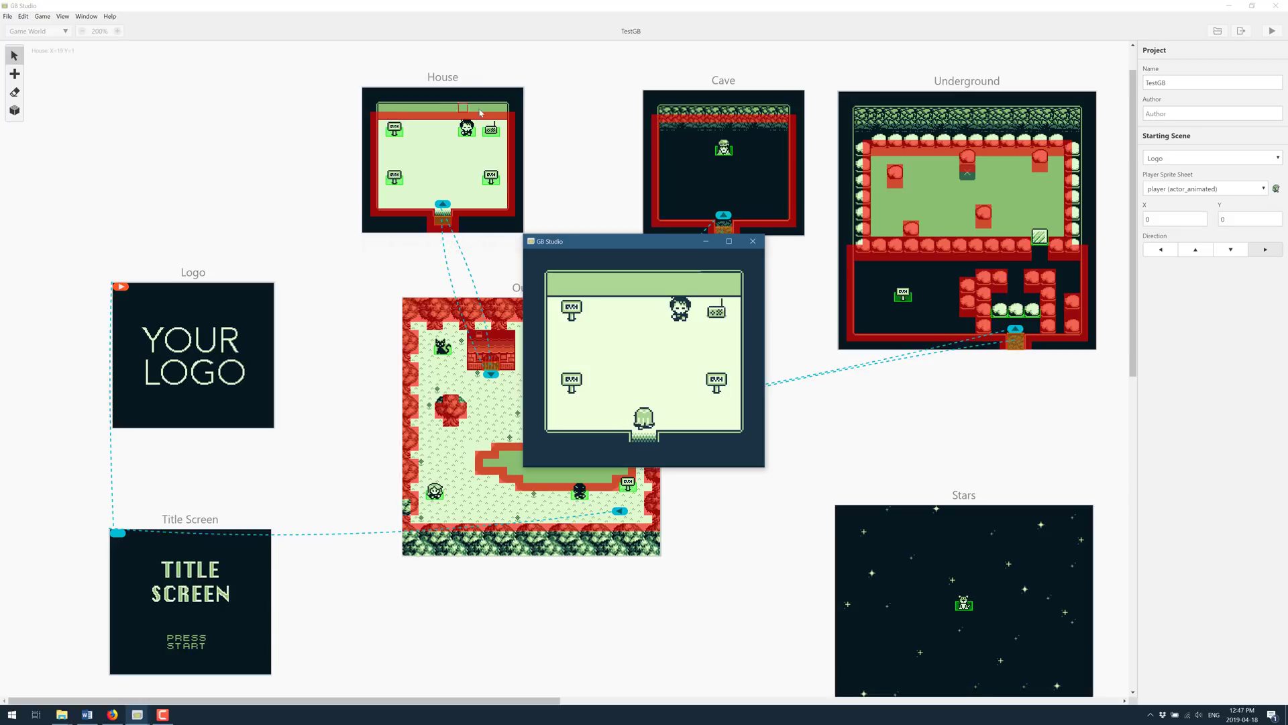
Close the game preview and show the Export ROM and Export Web choices.
left_click(751, 241)
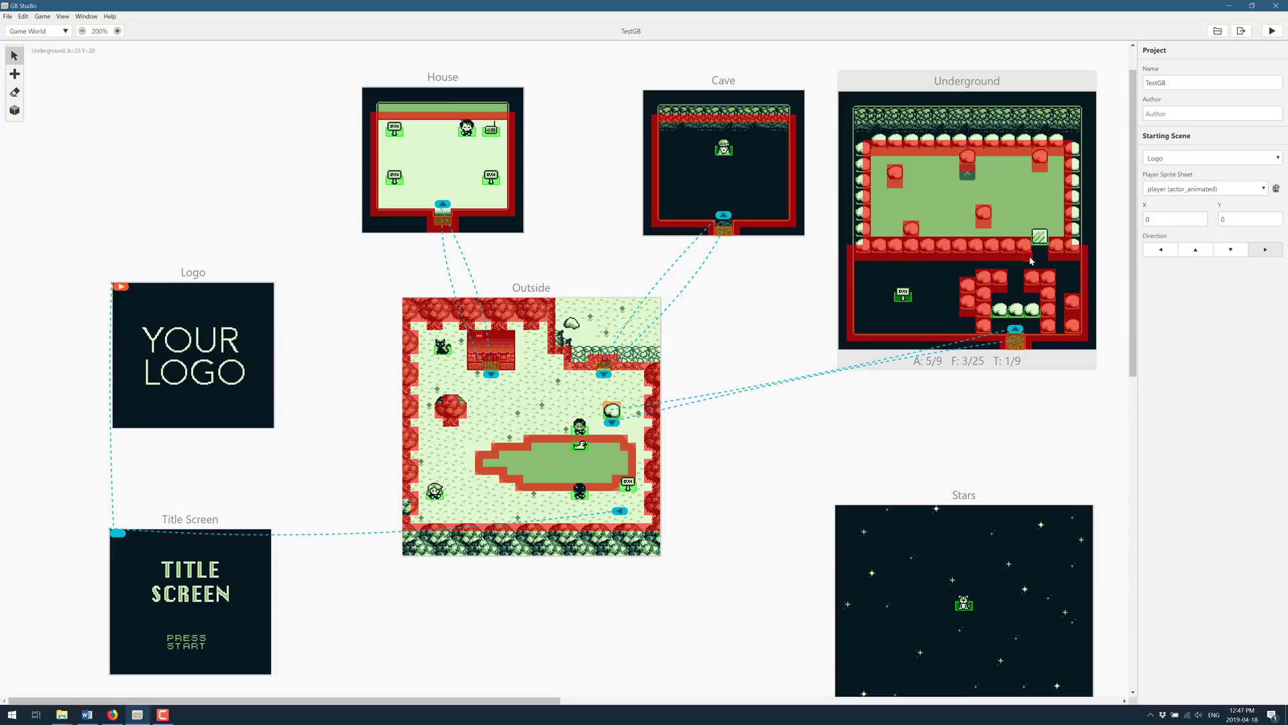
mouse_move(1242, 30)
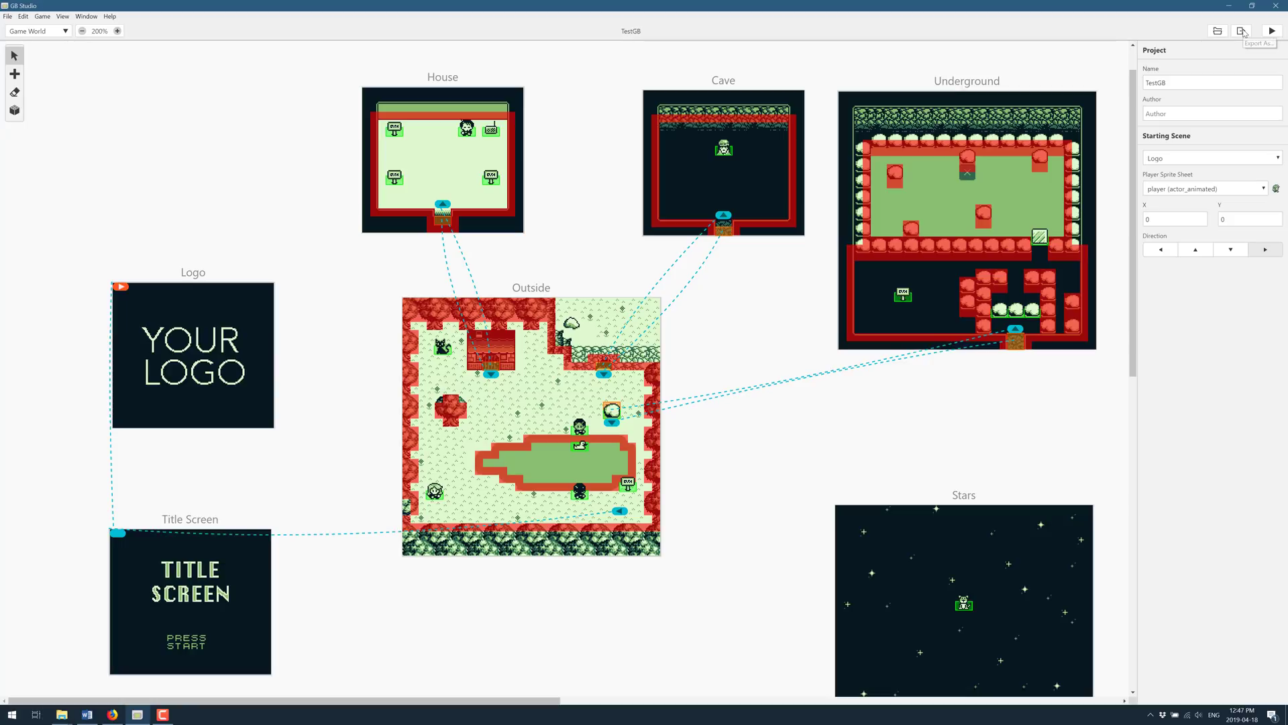
left_click(1242, 30)
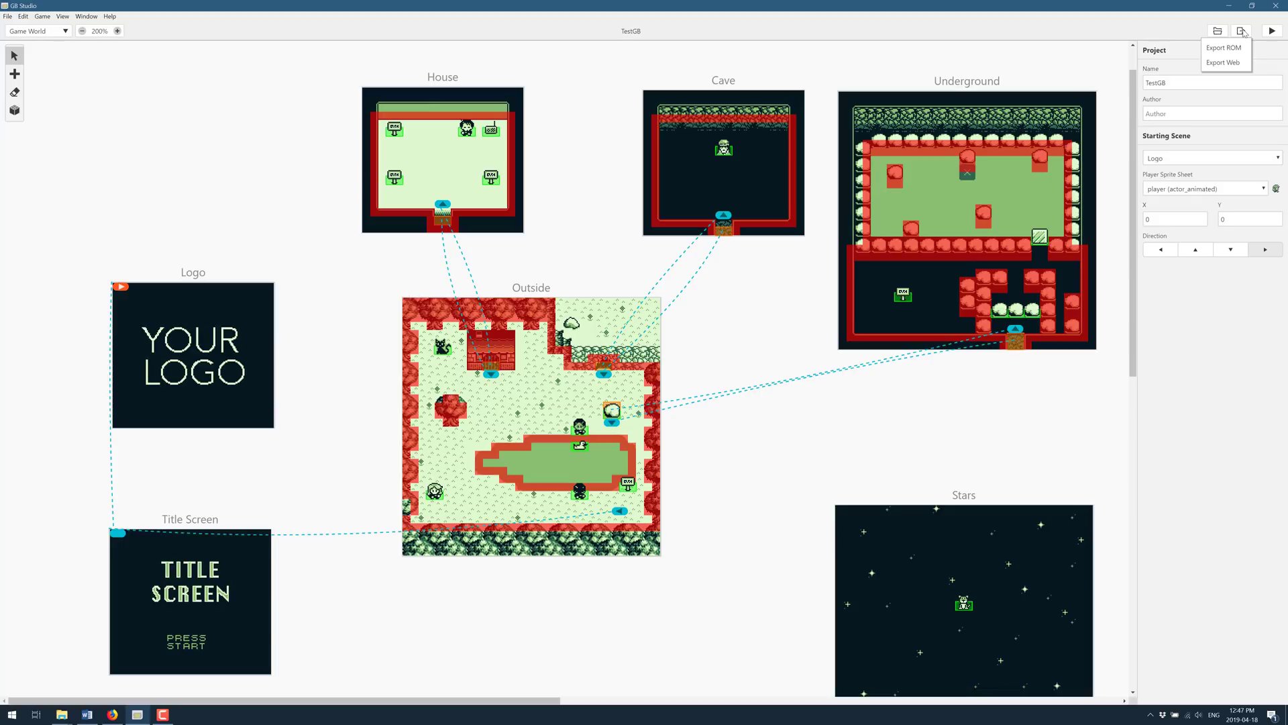
mouse_move(1234, 55)
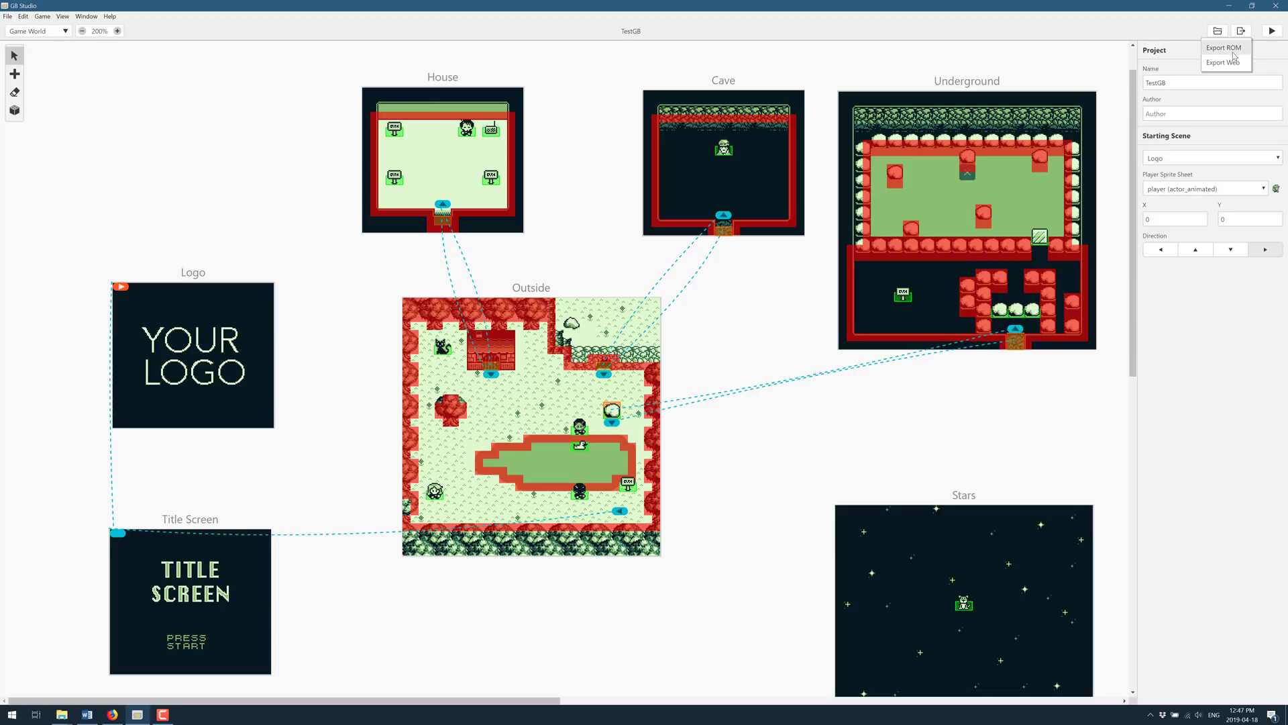
mouse_move(769, 61)
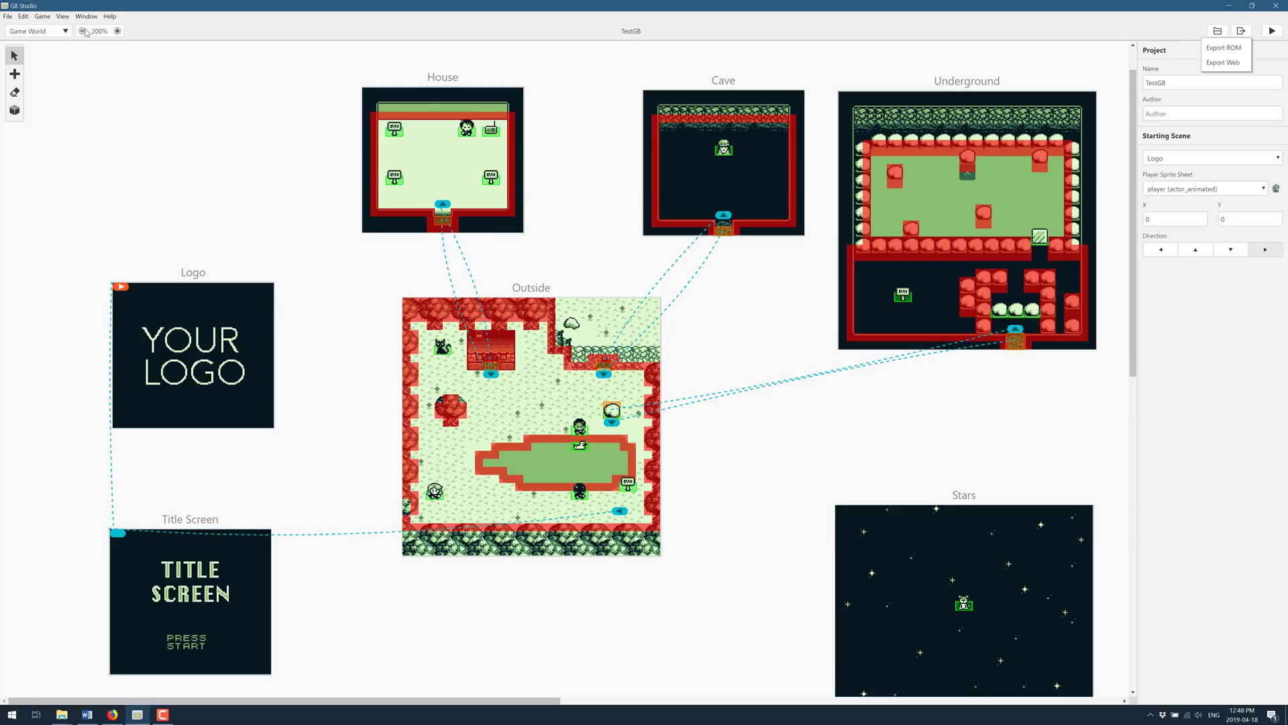
Toggle the world zoom between 100% and 200%, ending zoomed out, then list editor sections.
left_click(81, 31)
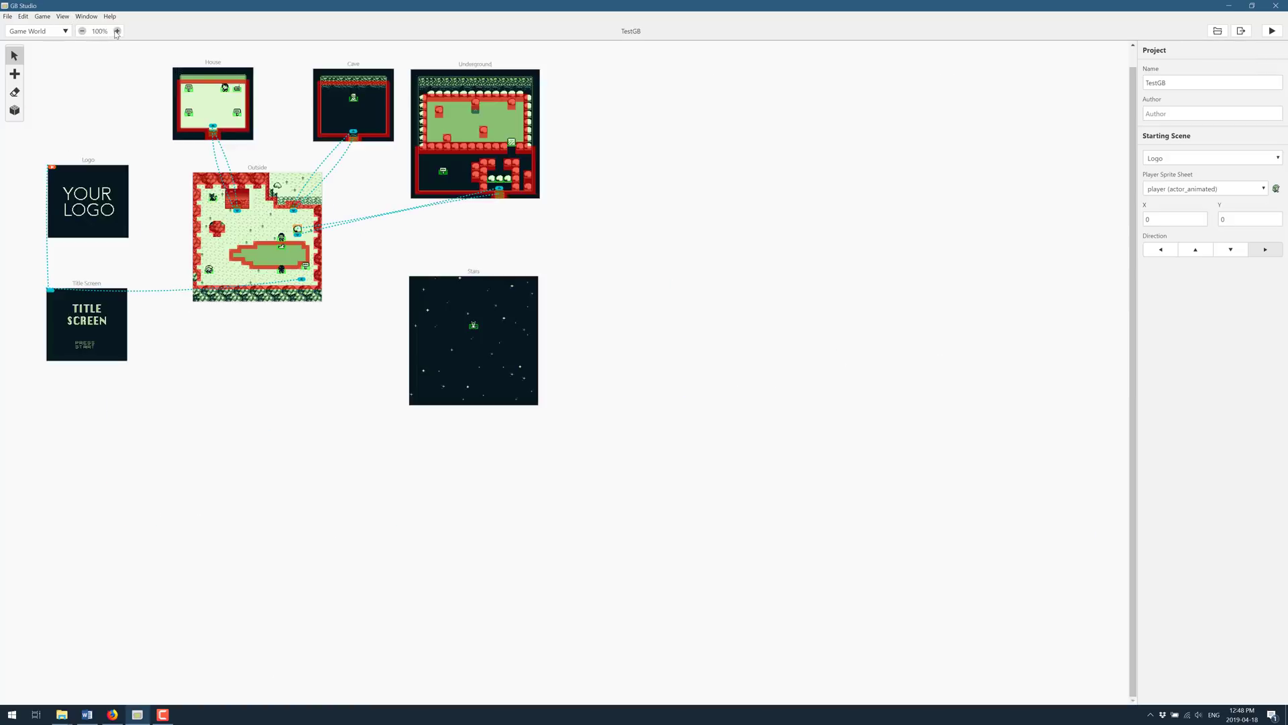
left_click(117, 31)
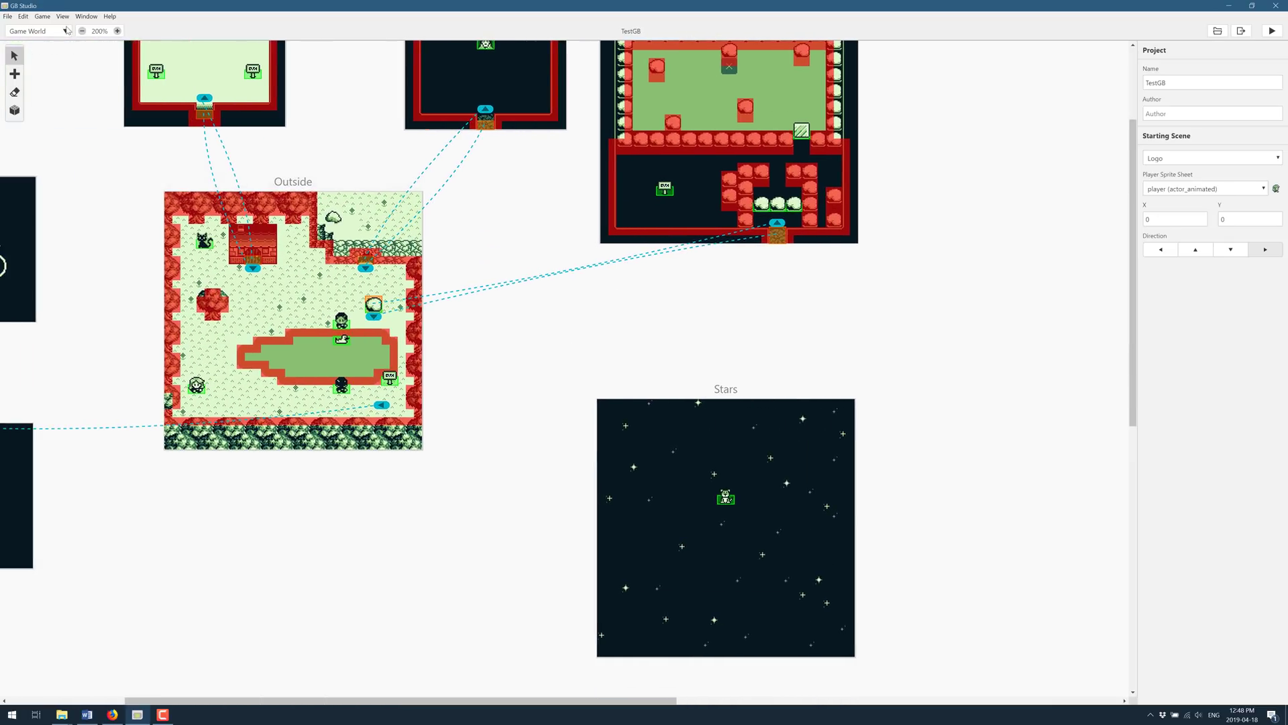
left_click(81, 31)
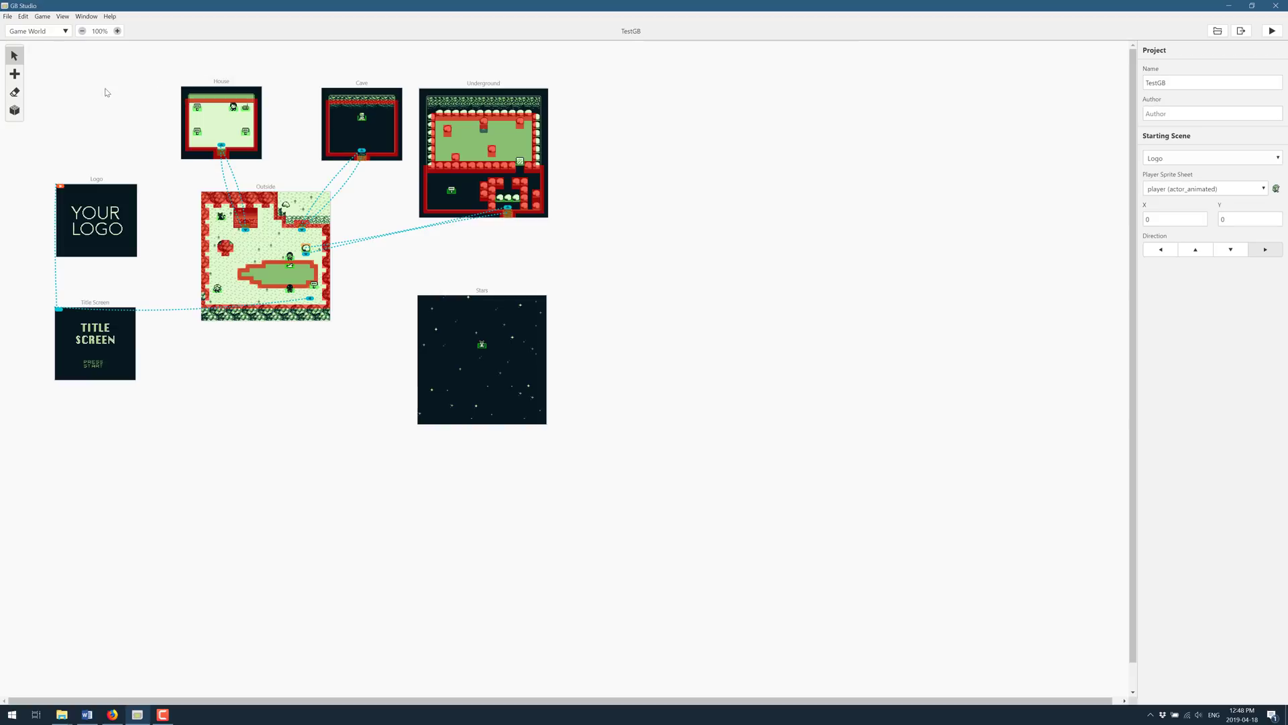
mouse_move(70, 16)
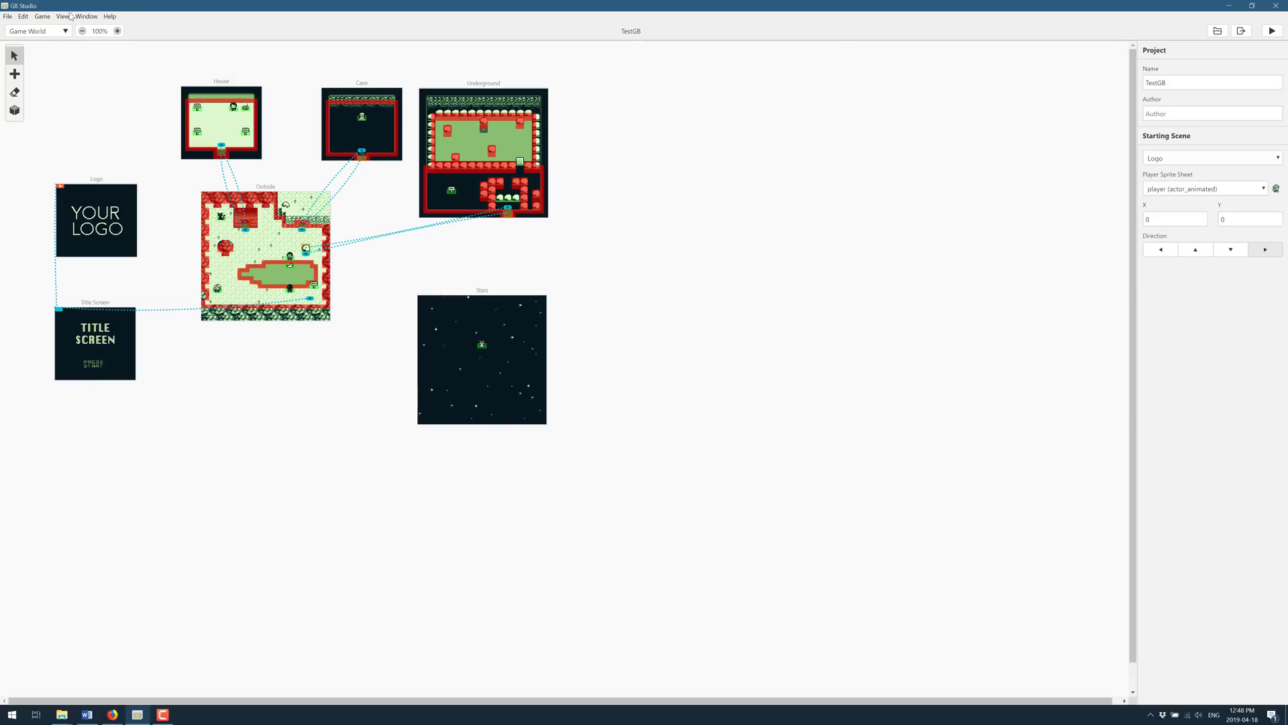
mouse_move(109, 39)
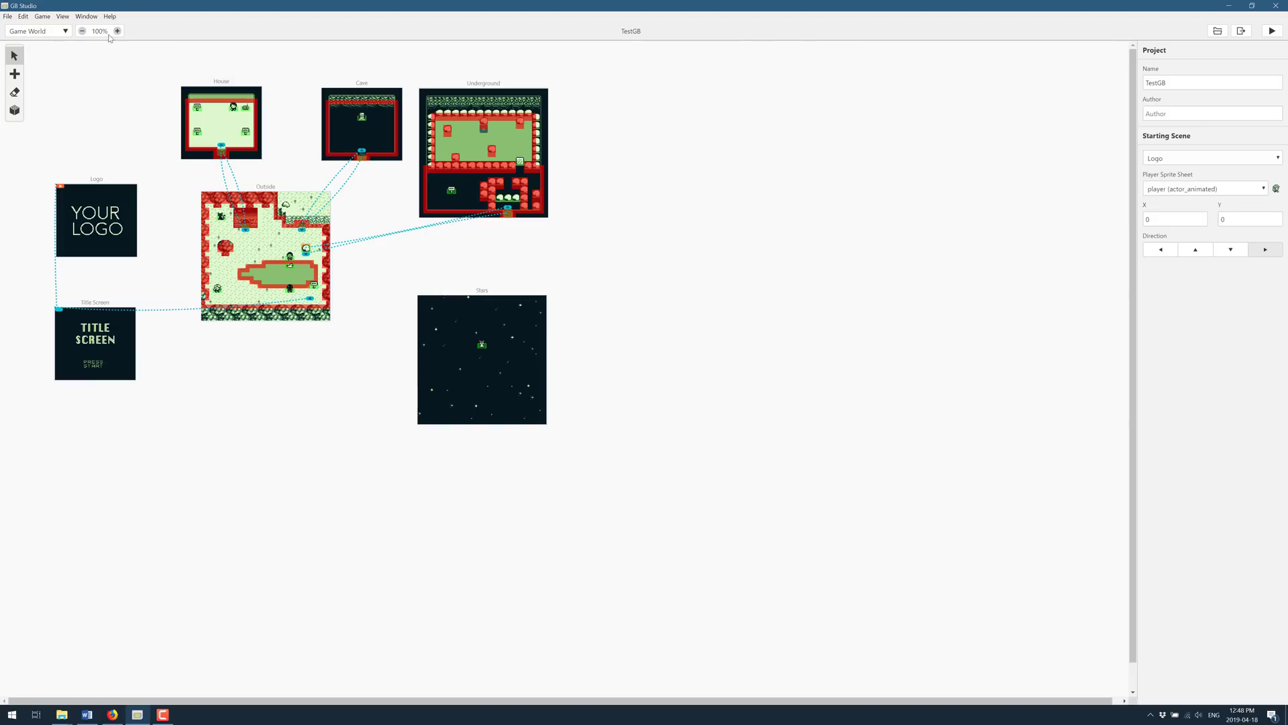
left_click(37, 31)
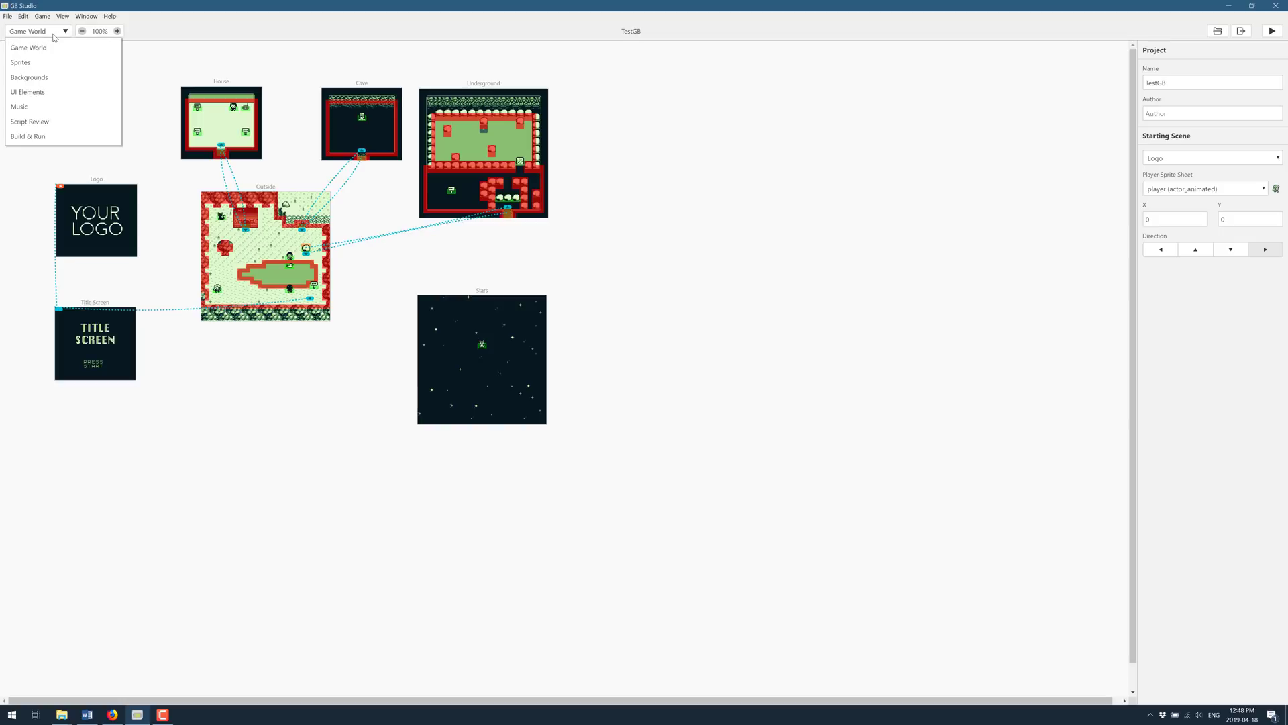
Open Sprites and preview npc002, then the player's six-frame sprite sheet.
left_click(20, 63)
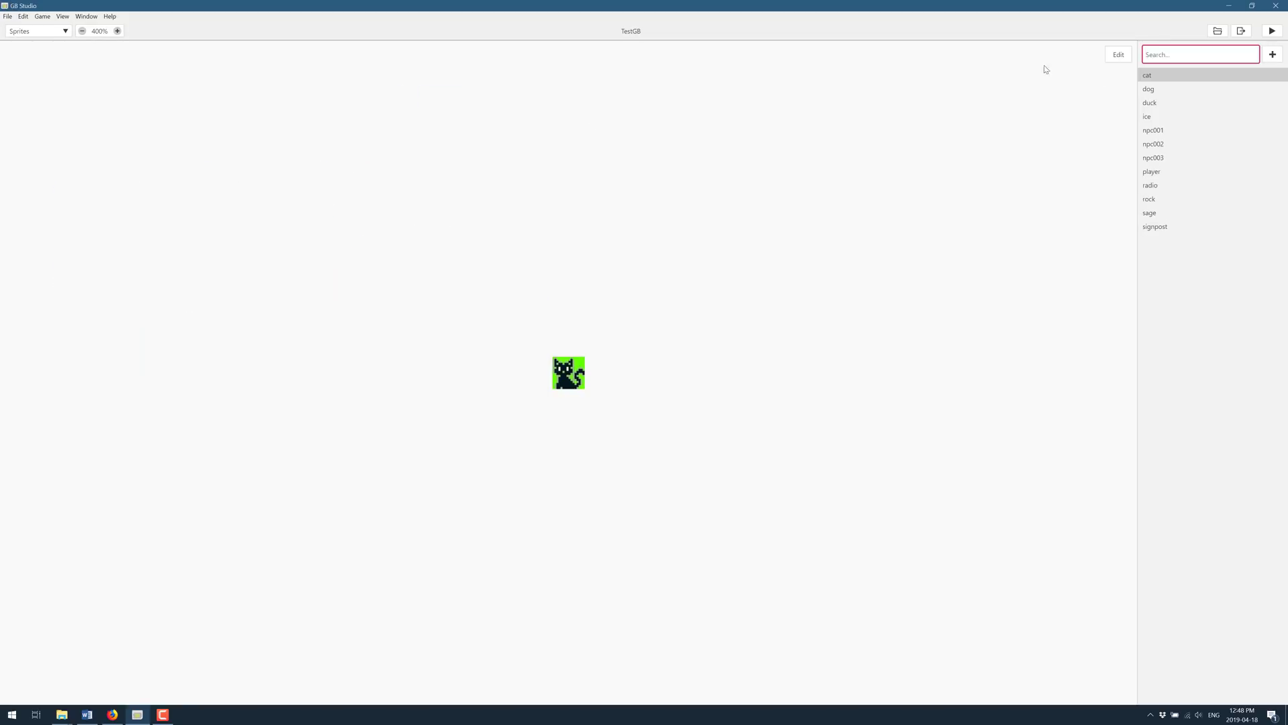
left_click(1153, 144)
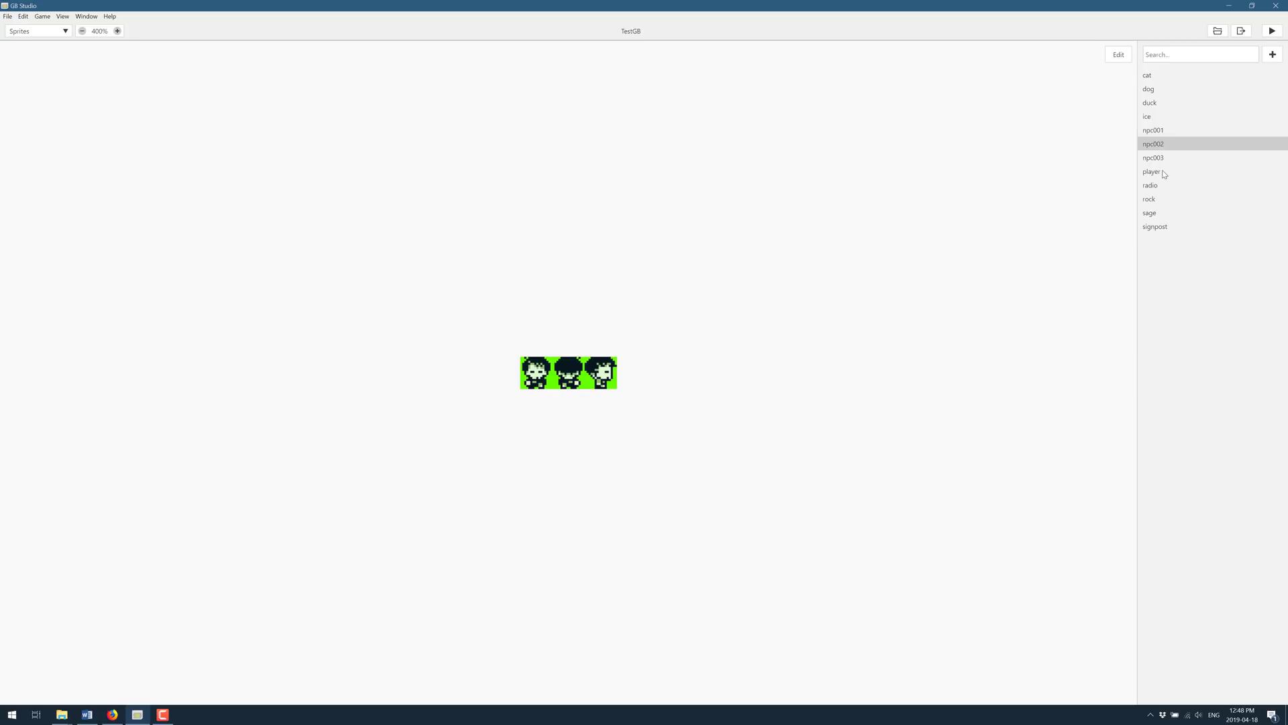
left_click(1151, 171)
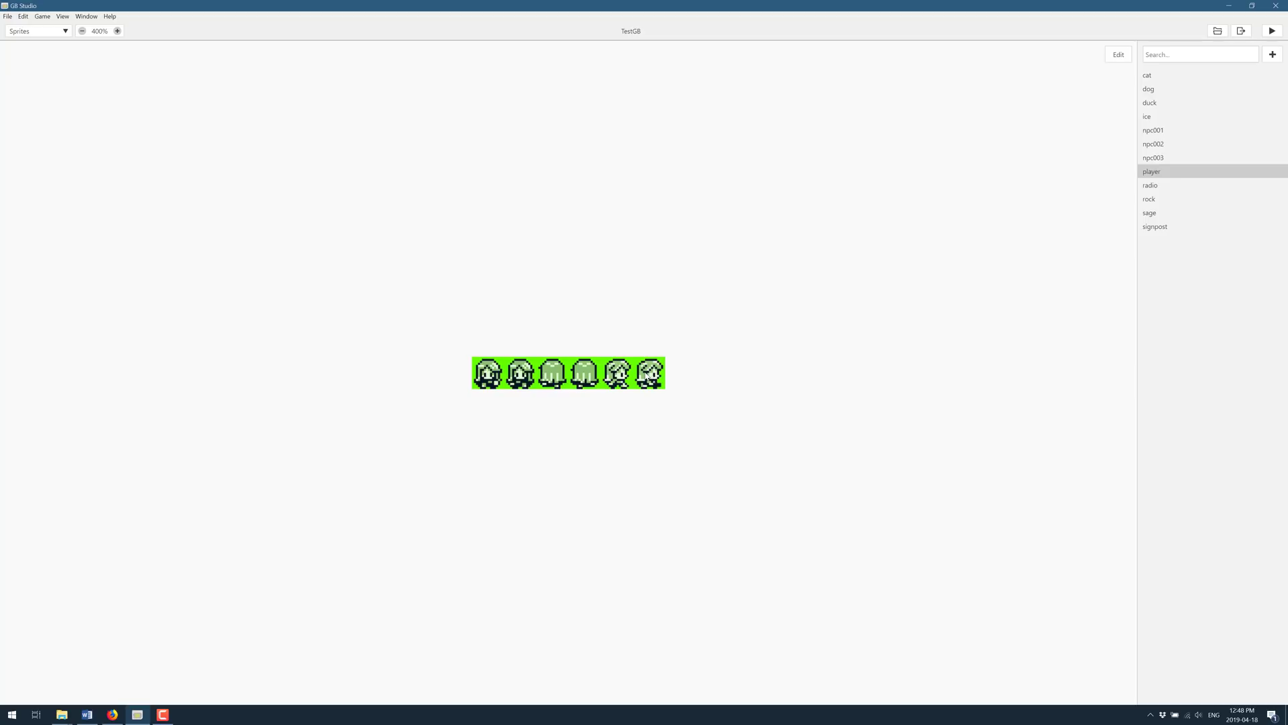
mouse_move(497, 201)
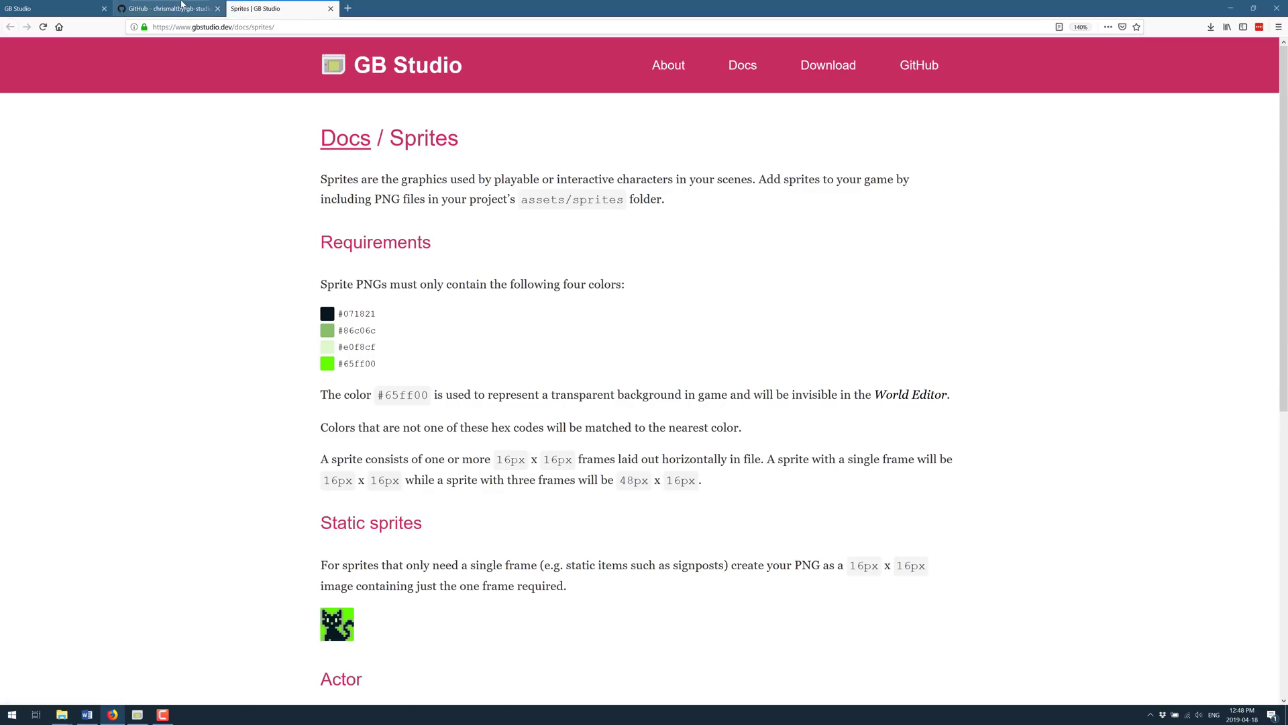
Scroll the README's Installation and Documentation notes in Firefox, then return to GB Studio.
scroll("down", 3)
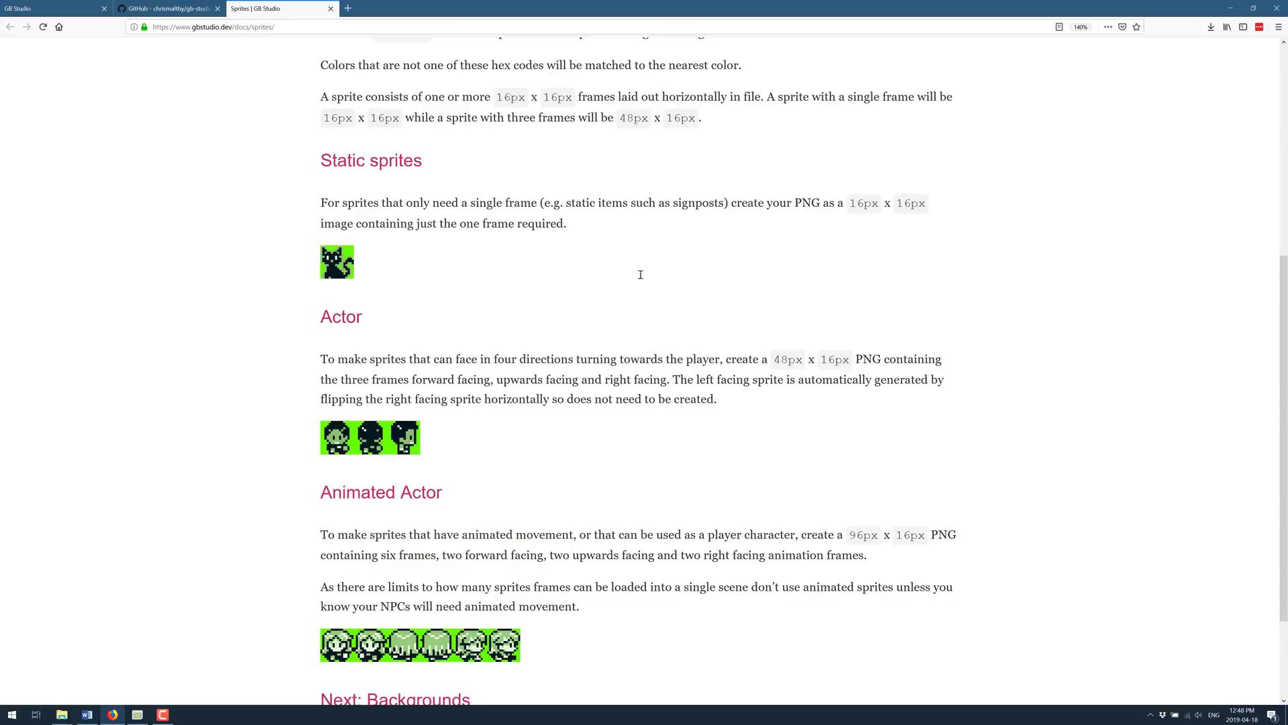
scroll("up", 3)
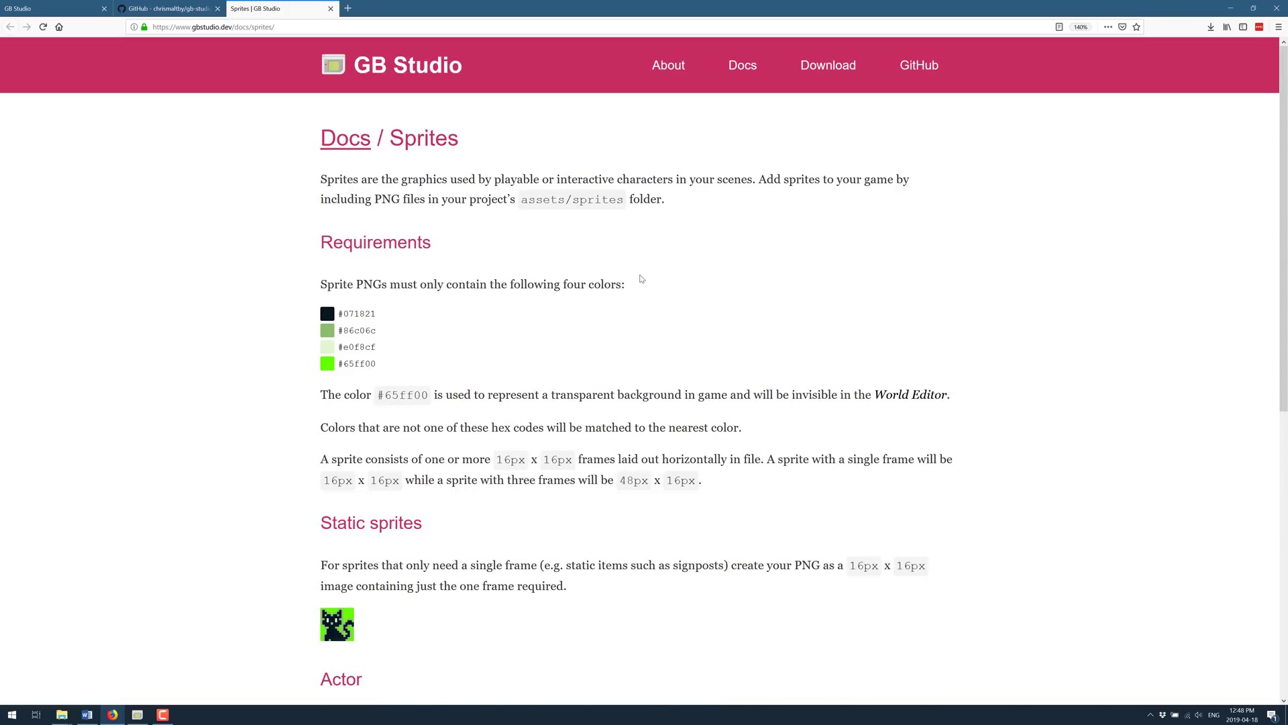
mouse_move(266, 84)
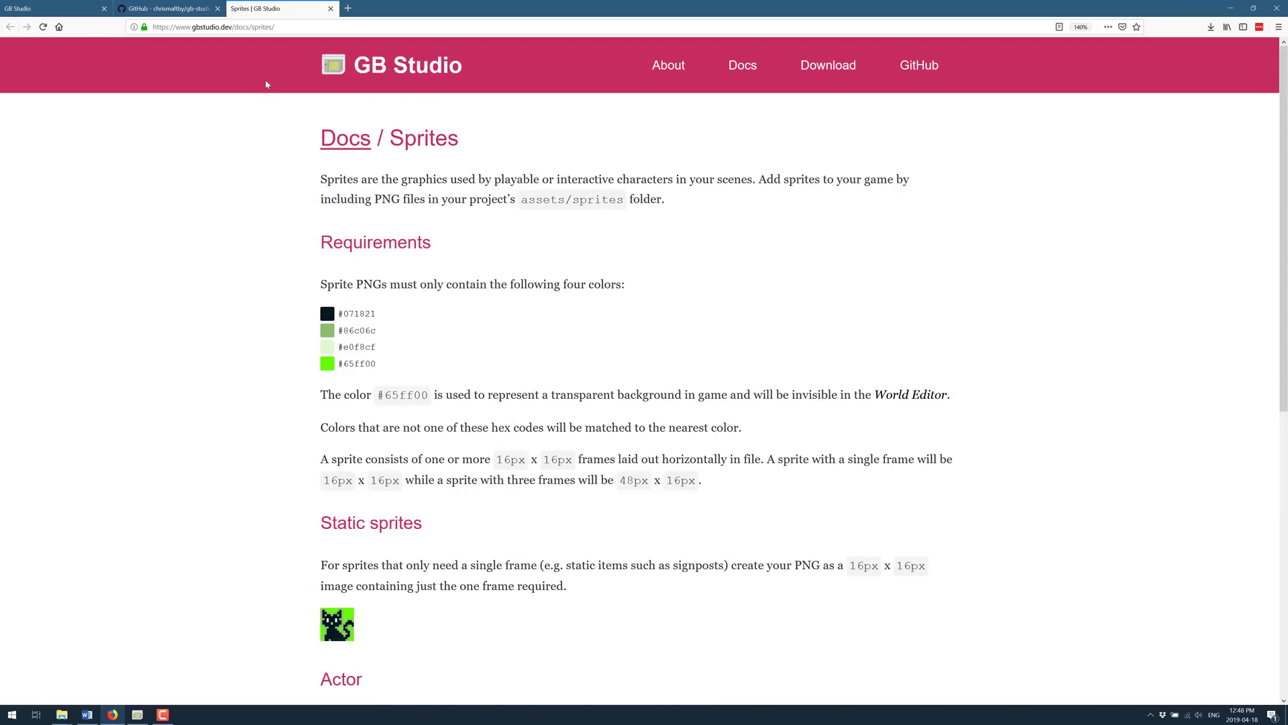
left_click(168, 8)
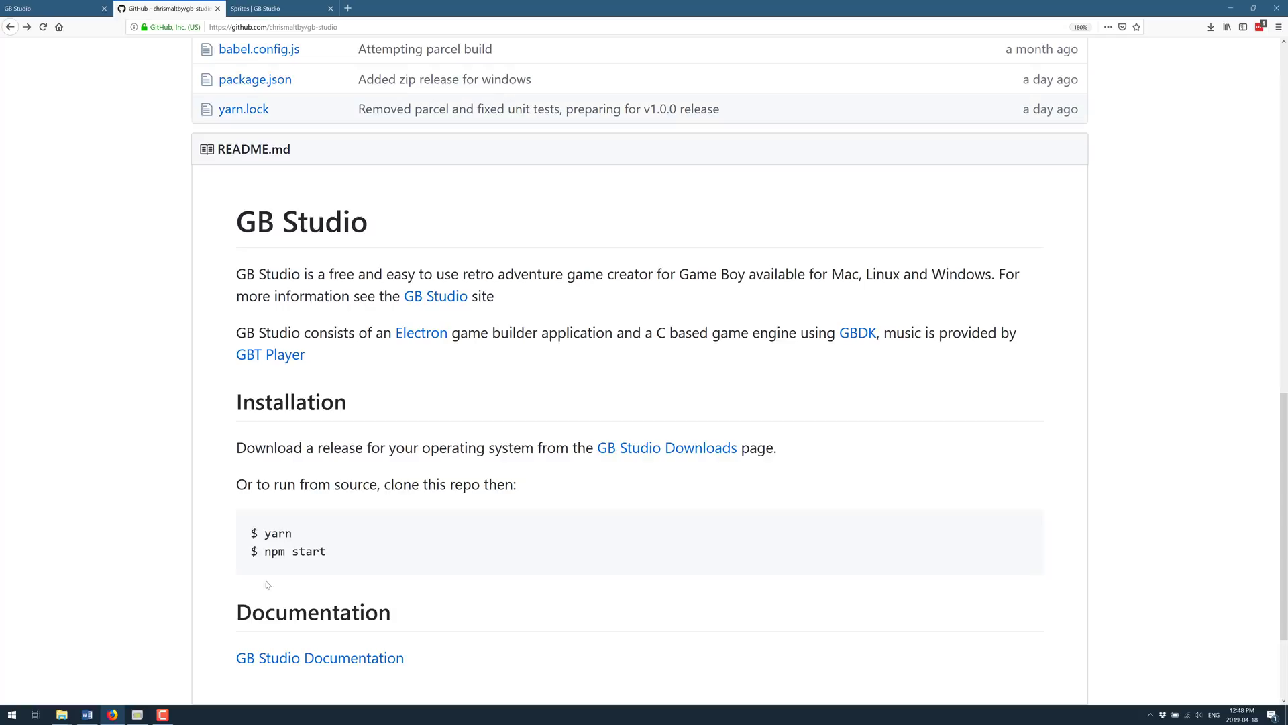
left_click(161, 714)
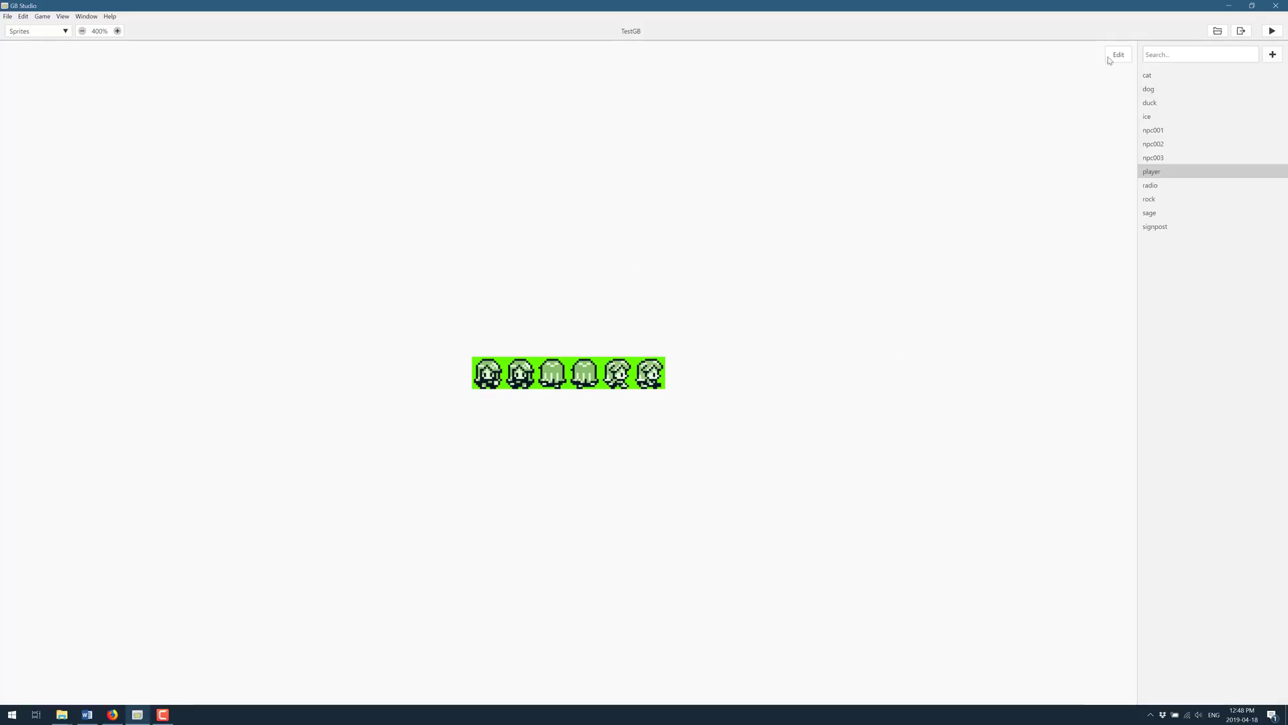
Browse the Backgrounds library, then switch to Music showing template.mod.
left_click(37, 30)
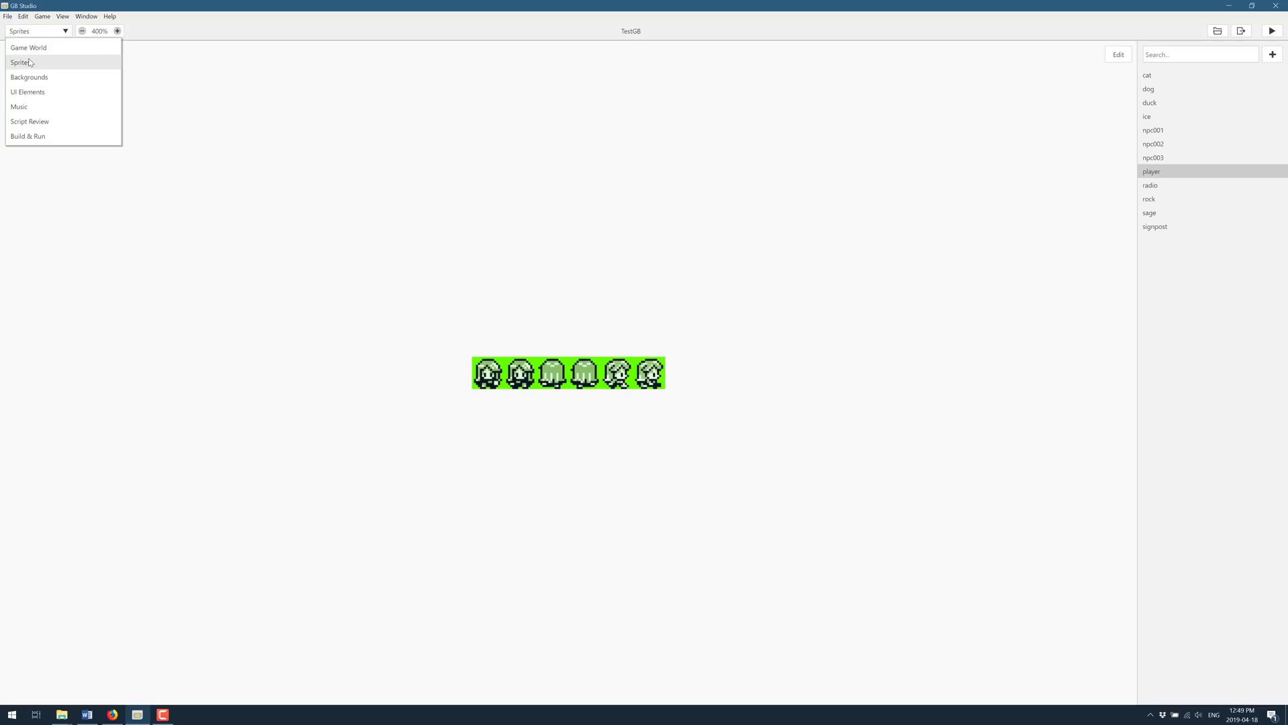
left_click(29, 76)
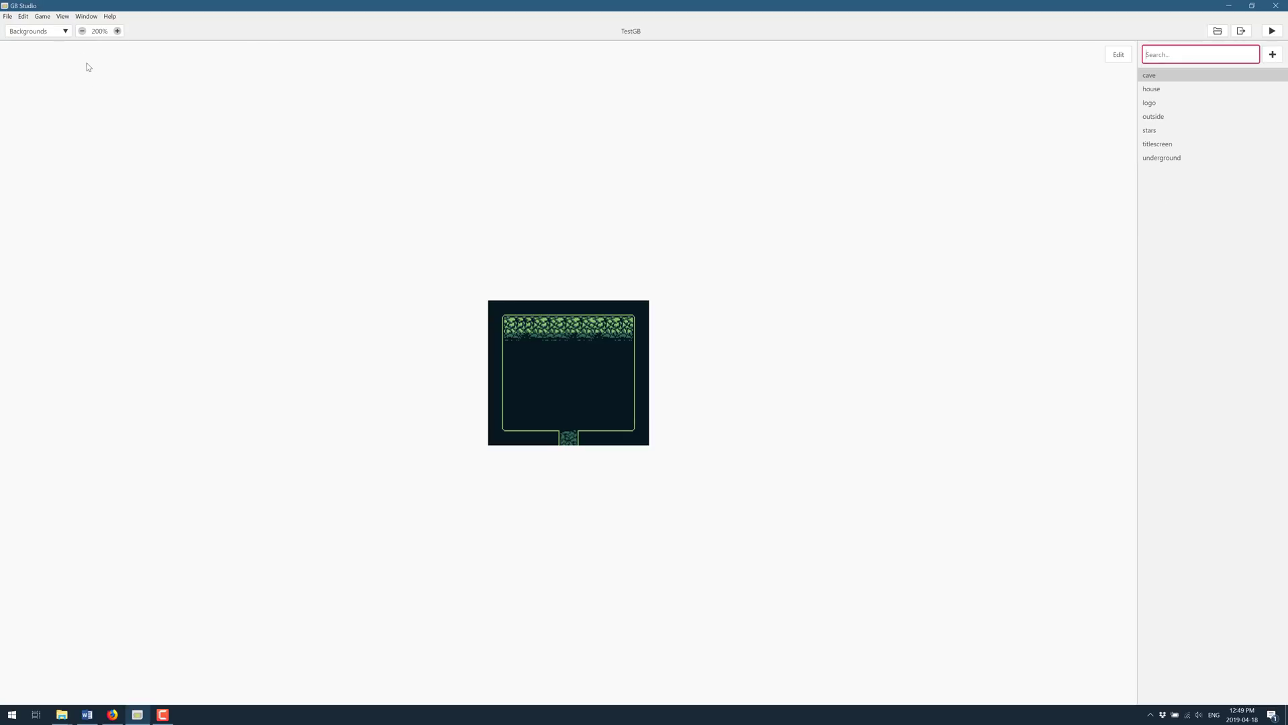
left_click(37, 30)
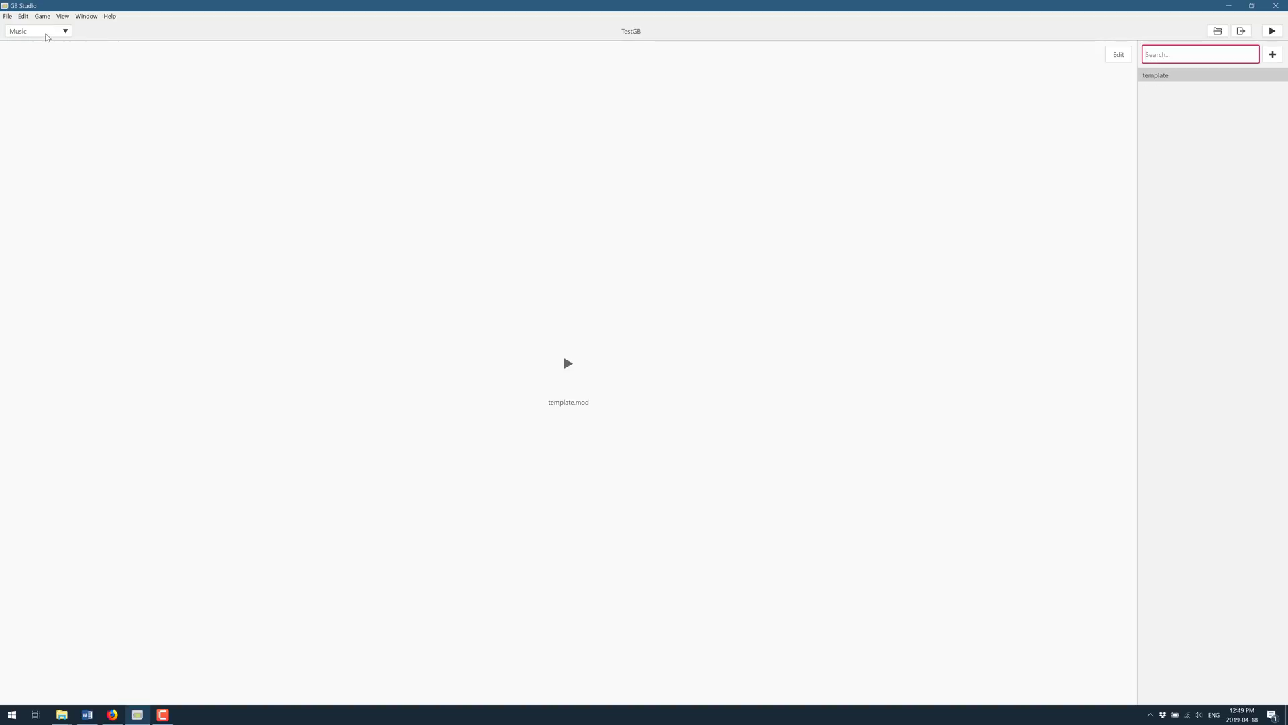
left_click(37, 30)
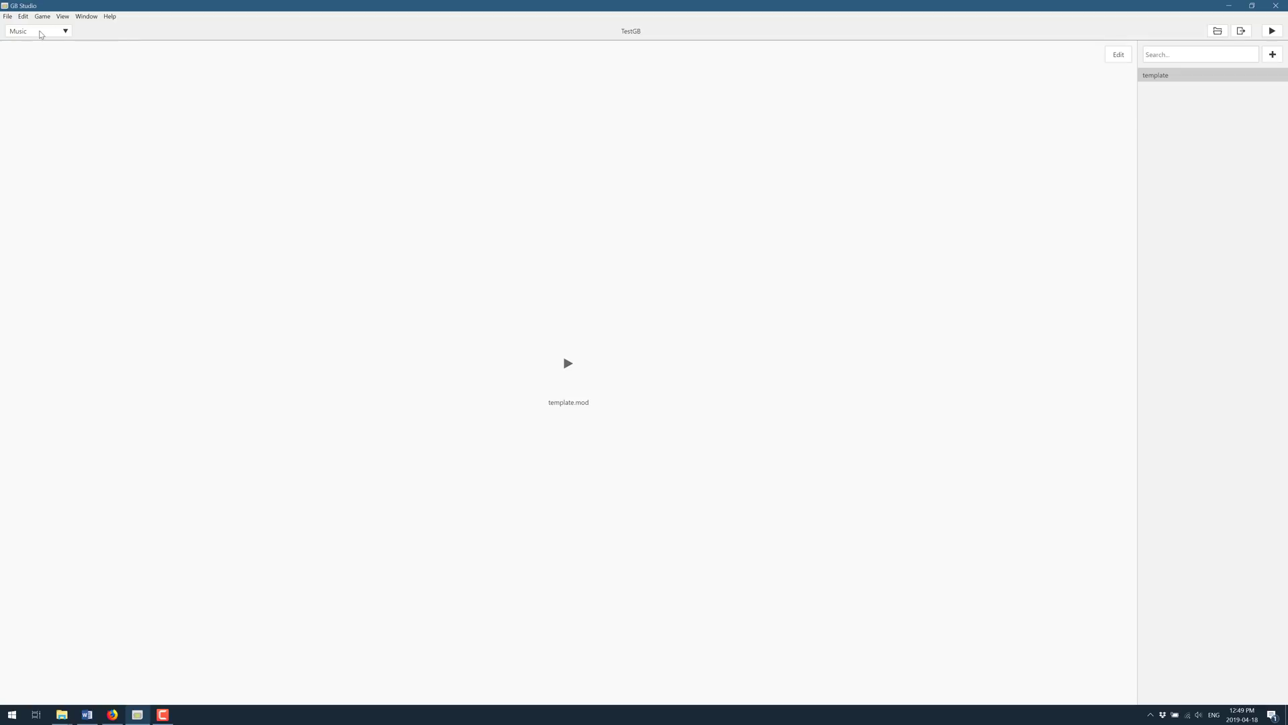
Scroll through Script Review's actor dialogue, then show the Build & Run log.
left_click(36, 30)
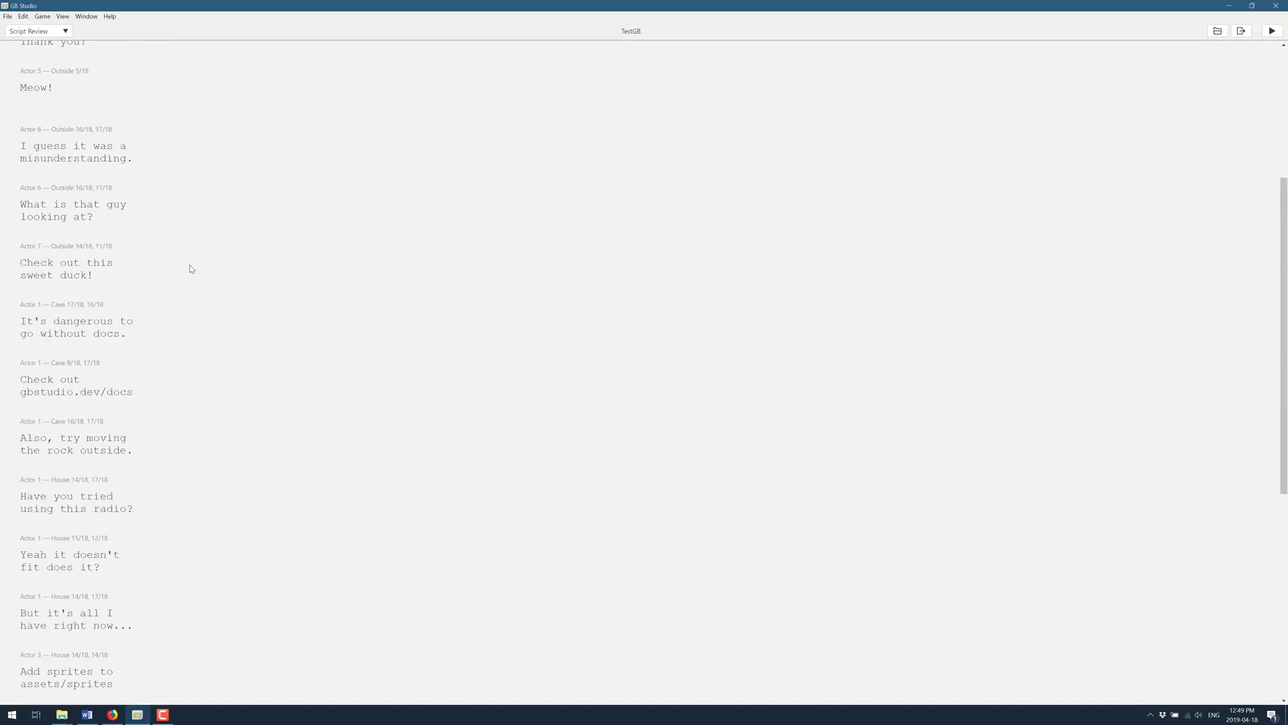
scroll("up", 3)
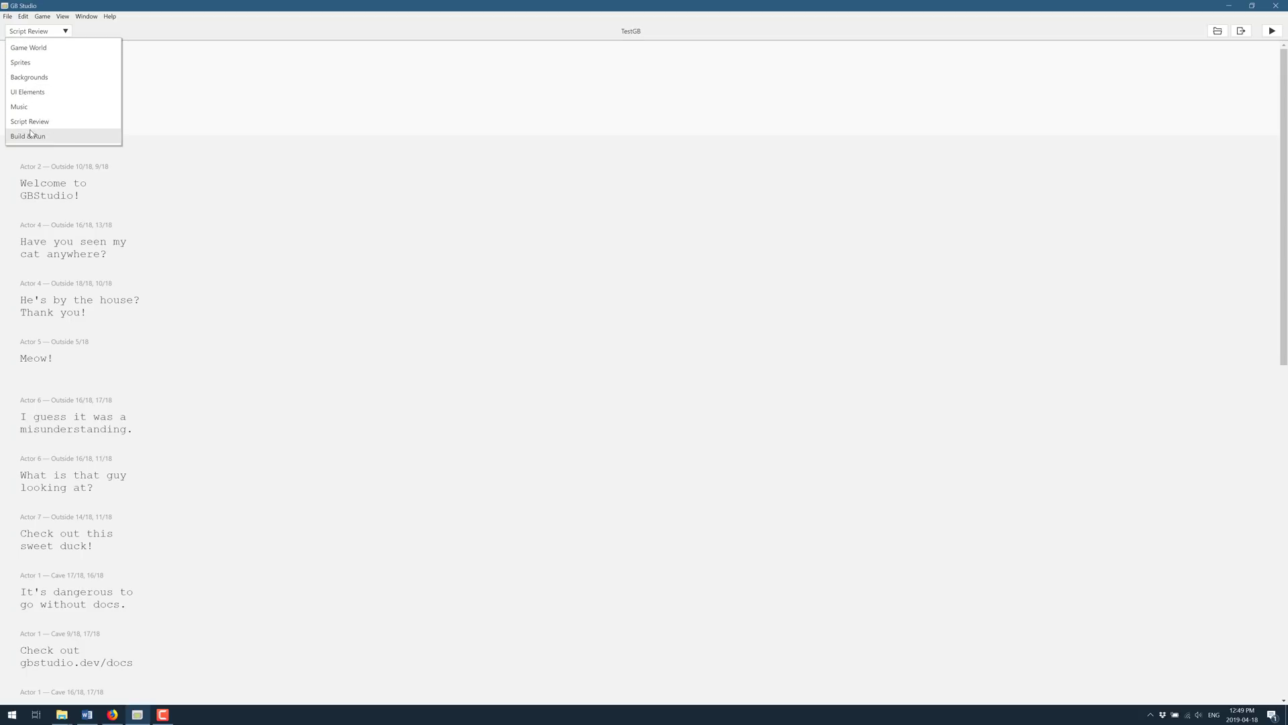
left_click(27, 136)
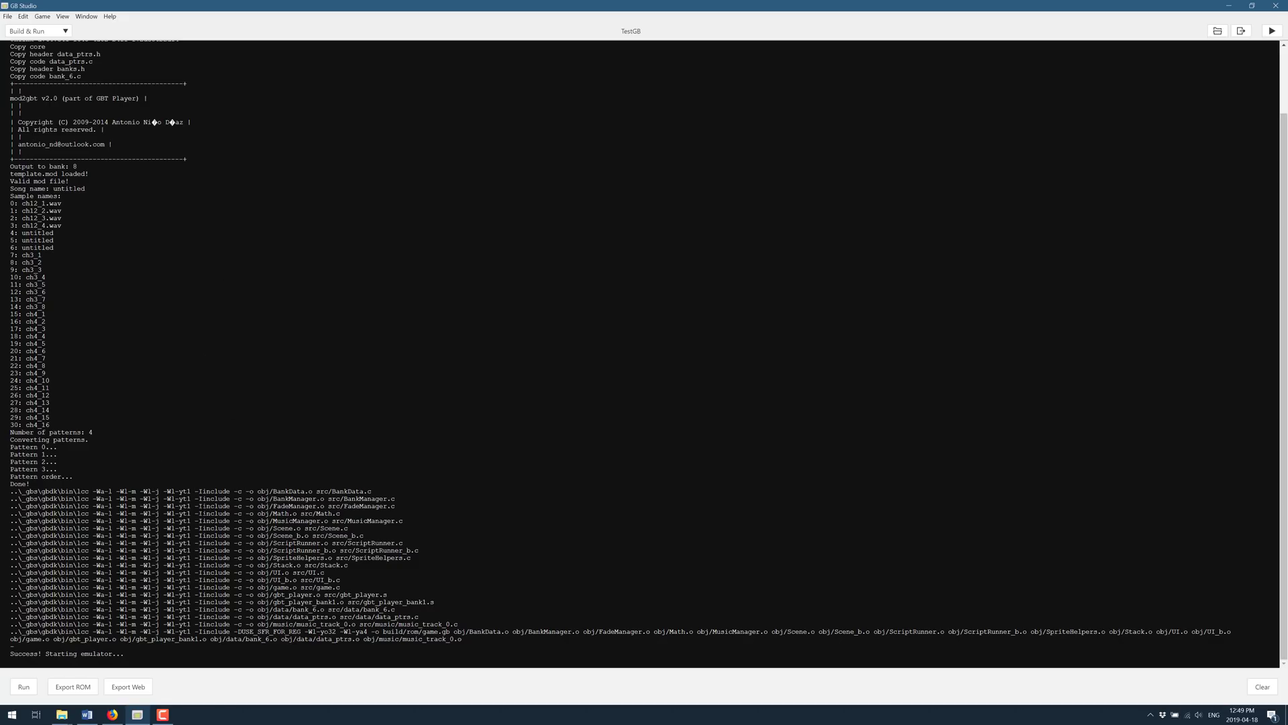
mouse_move(973, 4)
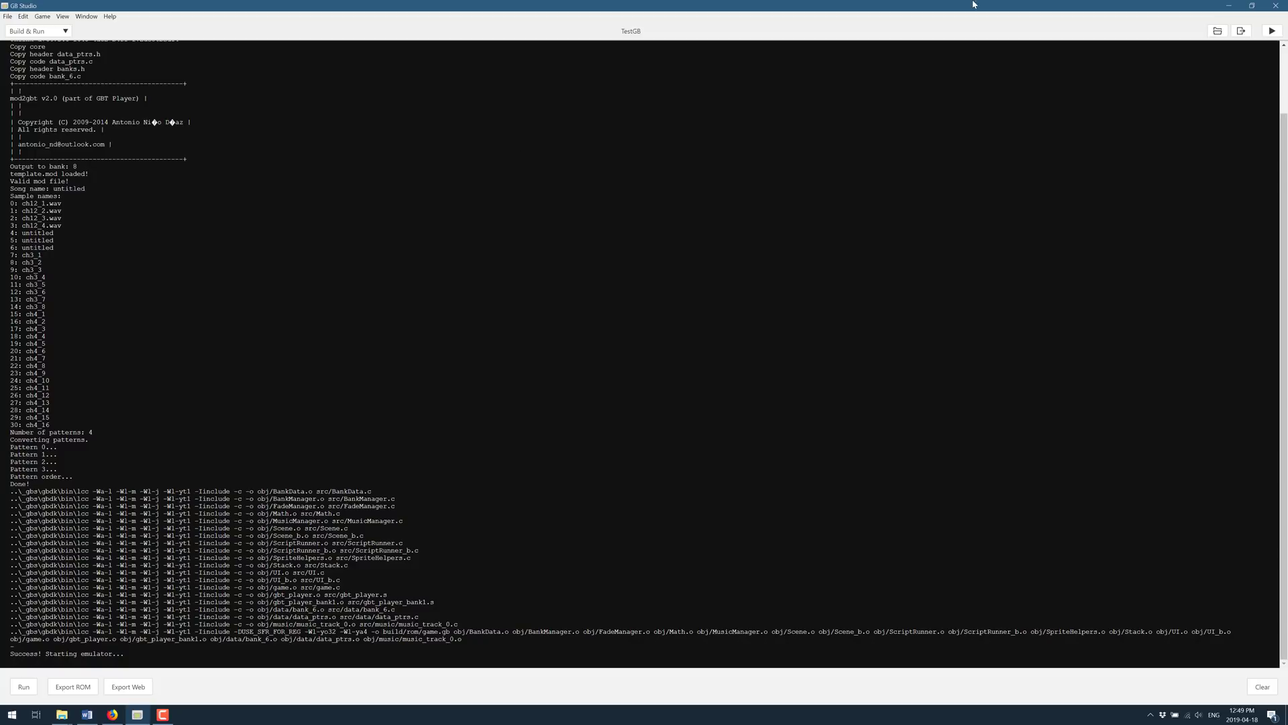
mouse_move(99, 52)
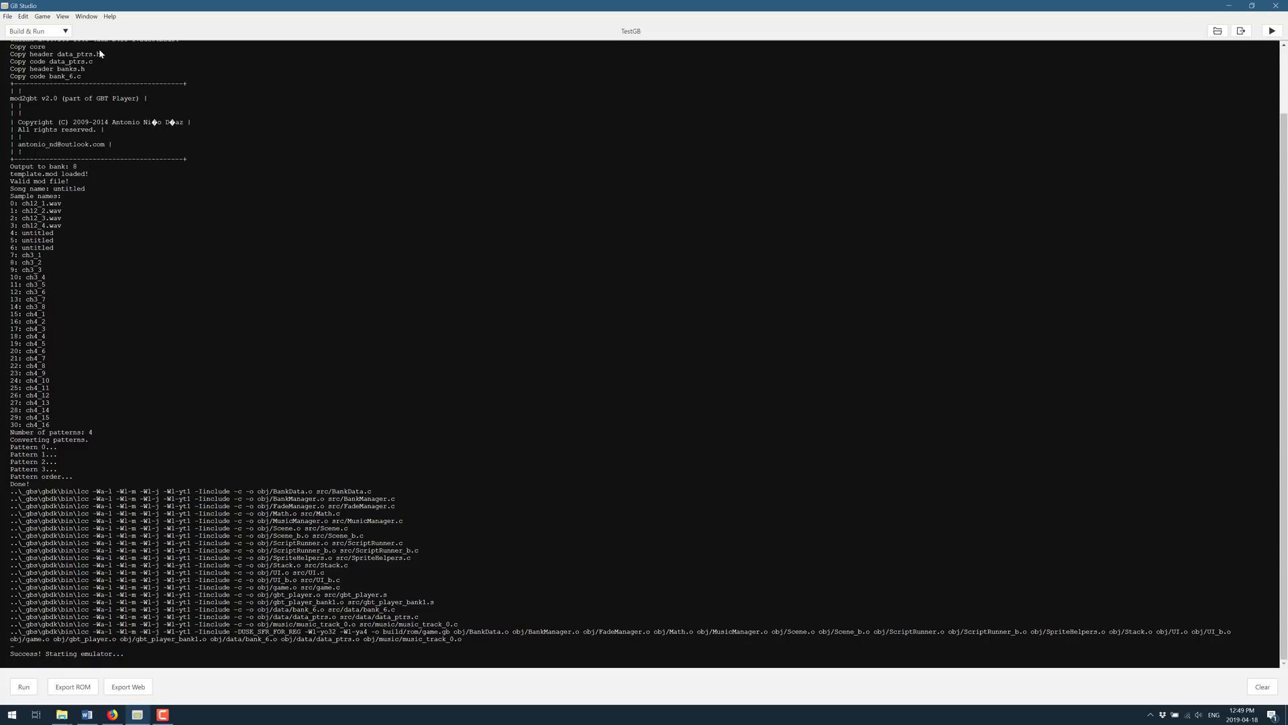
left_click(37, 31)
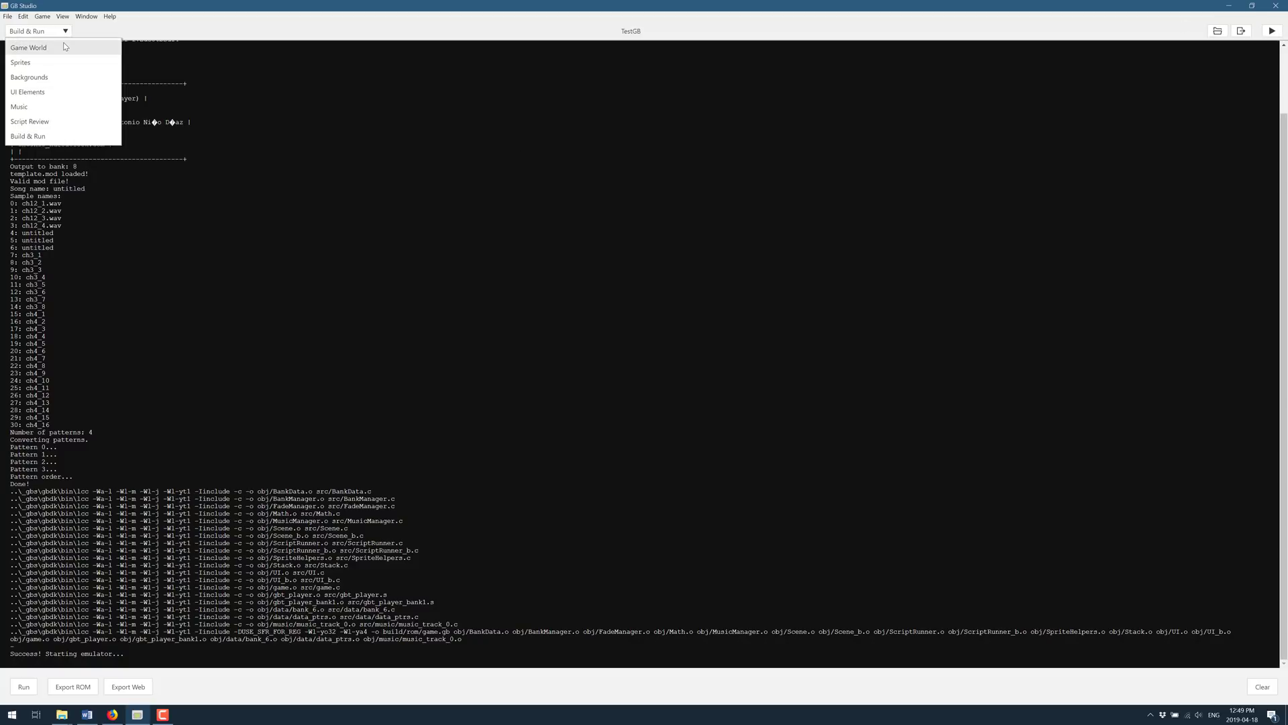
Back in Game World, inspect the House, Outside duck-line actor and Title Screen scenes.
left_click(29, 47)
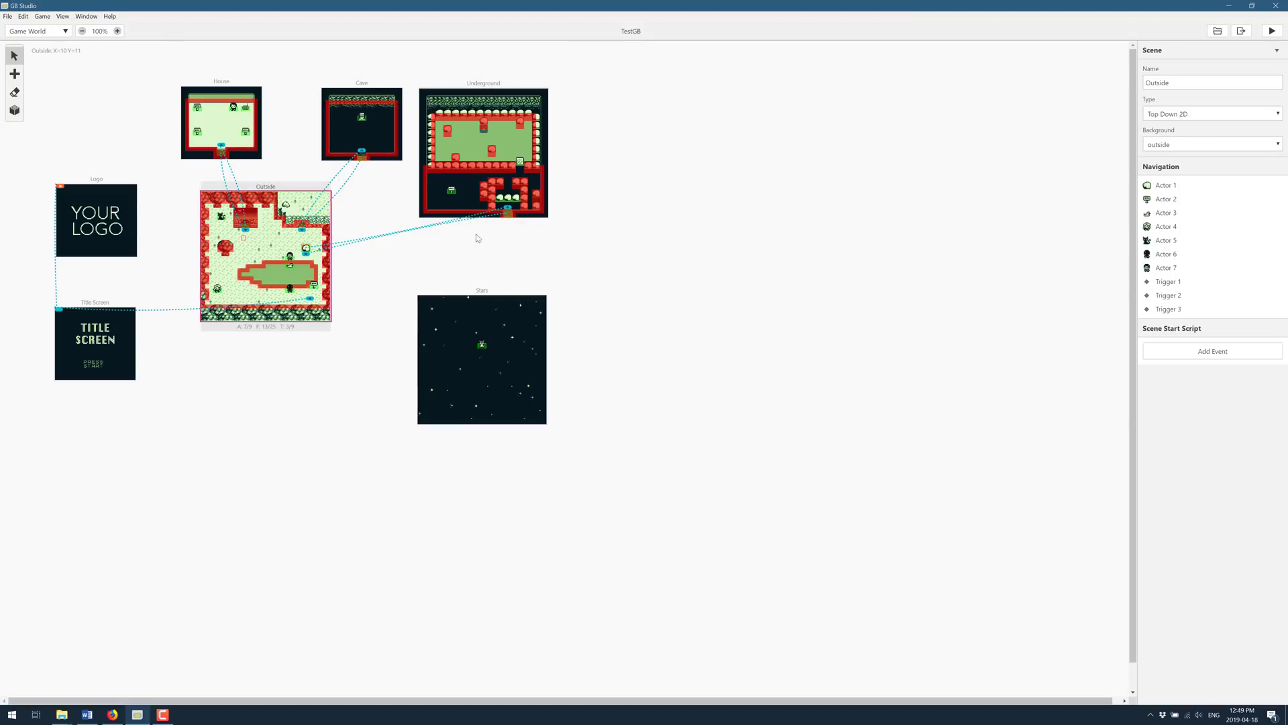
left_click(220, 129)
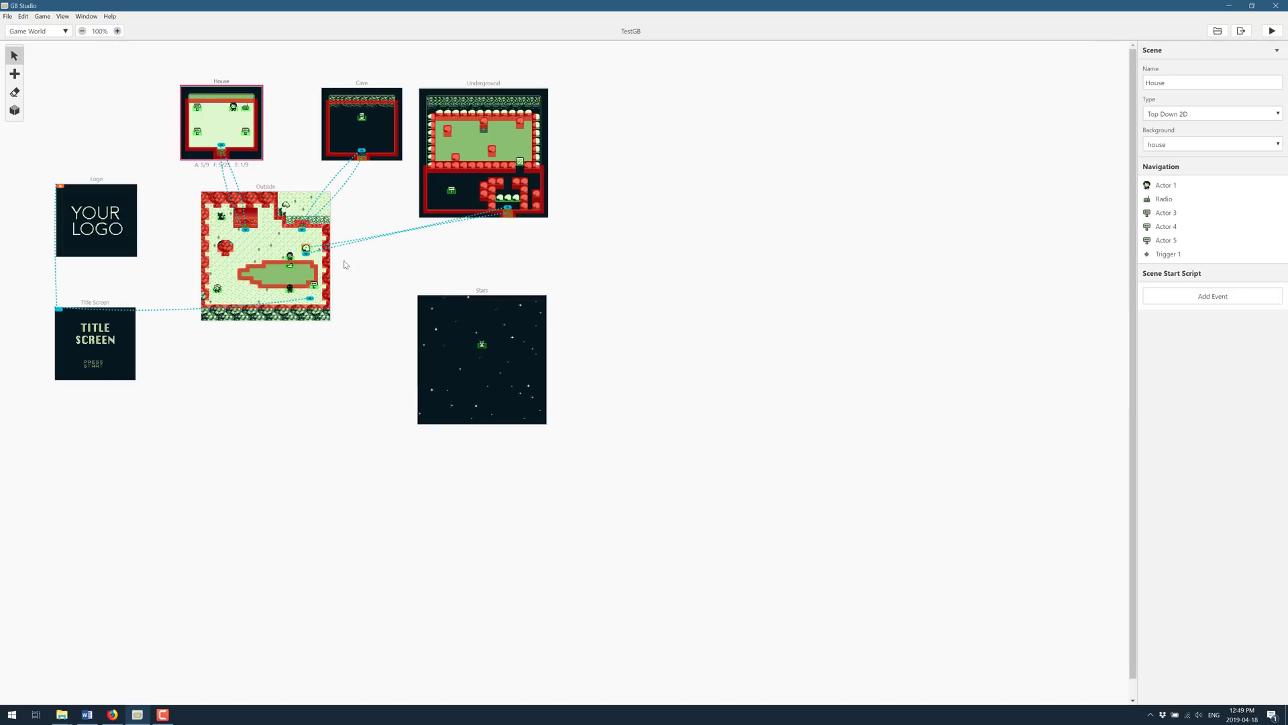
left_click(289, 258)
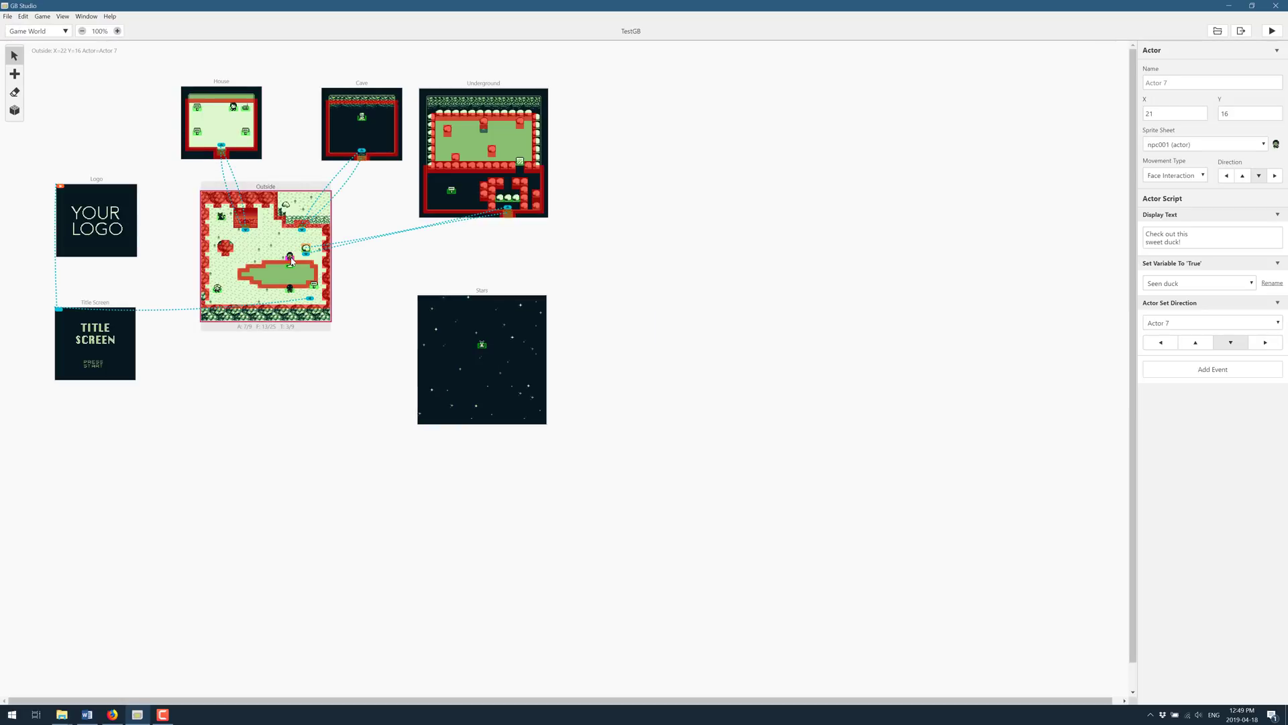
left_click(94, 343)
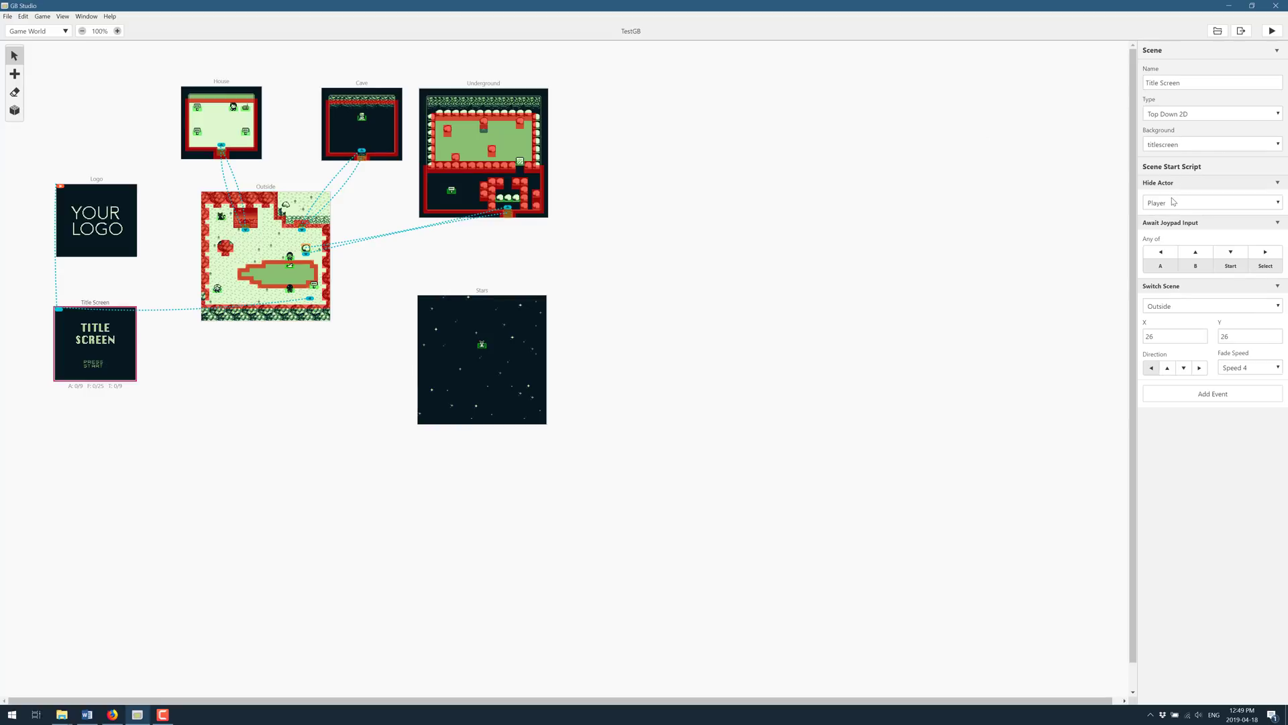
left_click(1209, 202)
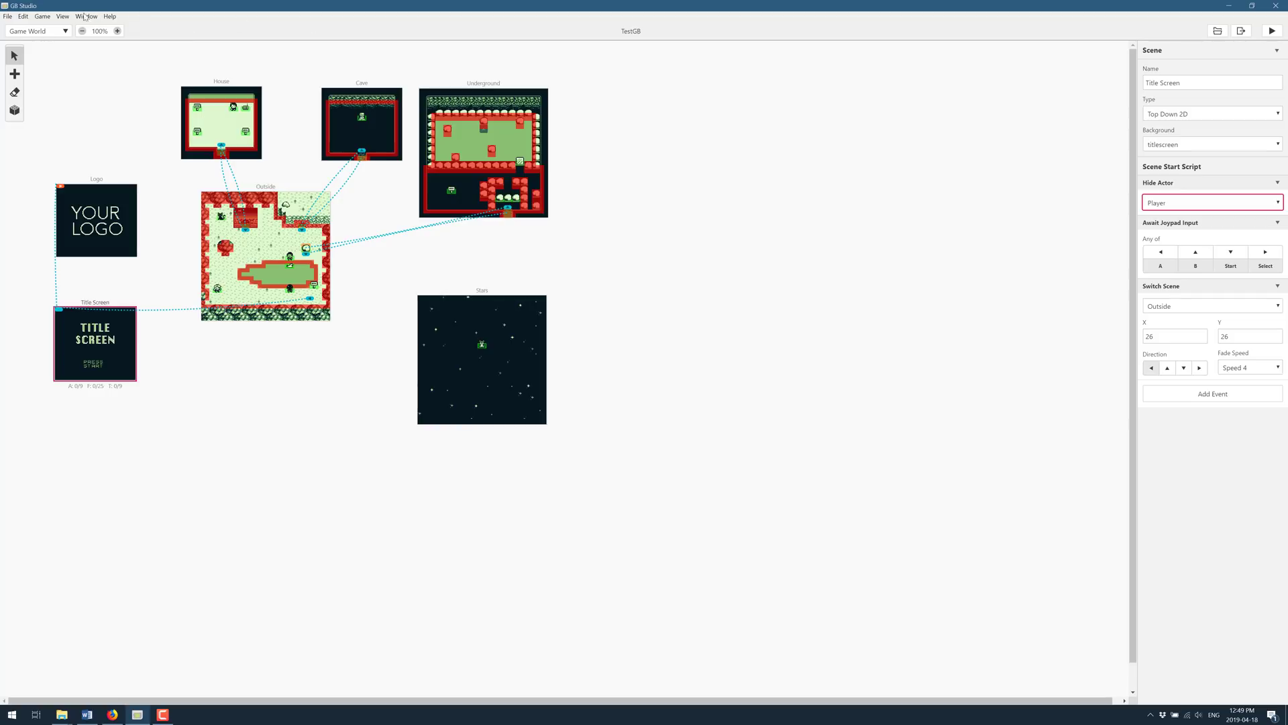
Browse the View and Edit menus, then deselect to show TestGB's project settings.
left_click(62, 16)
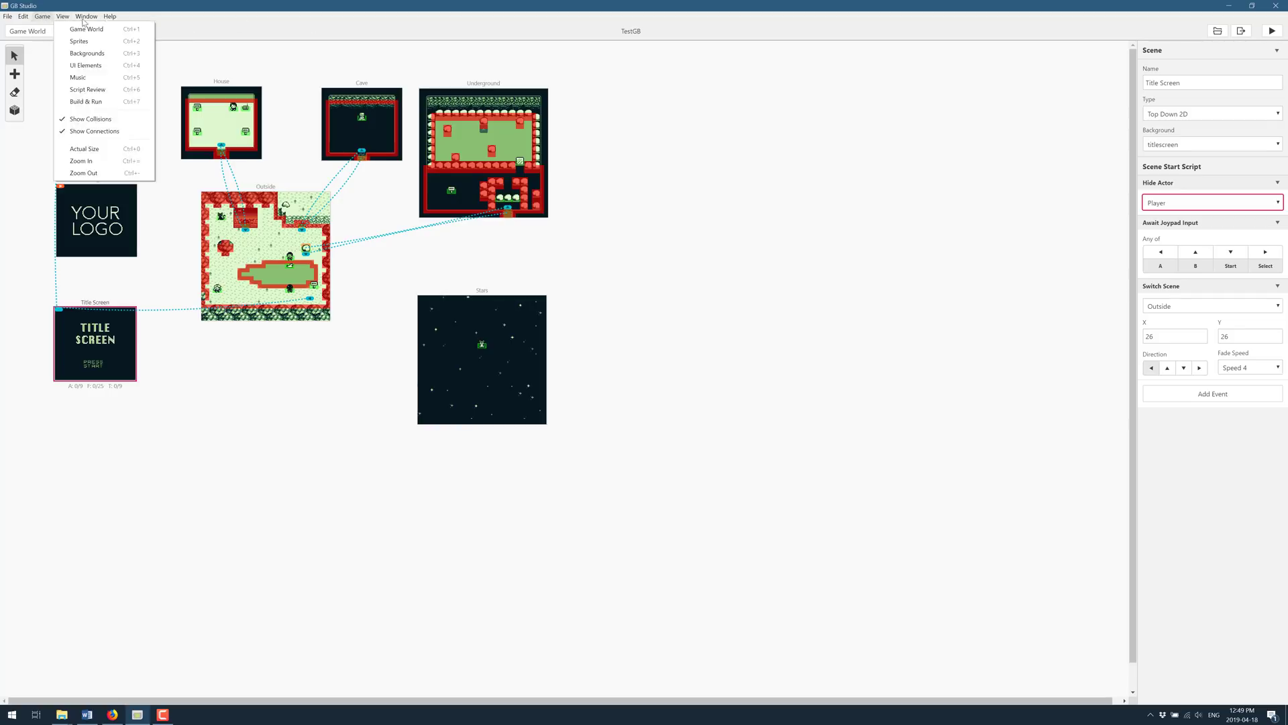
left_click(23, 15)
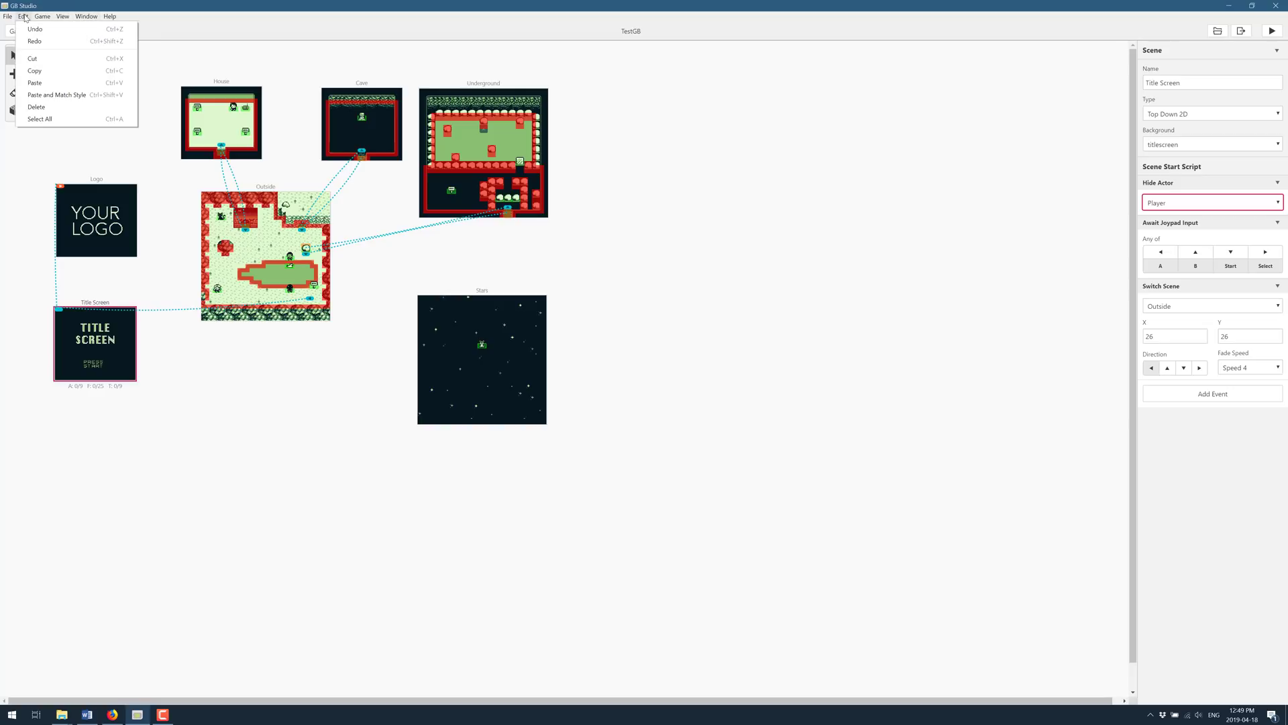
left_click(8, 16)
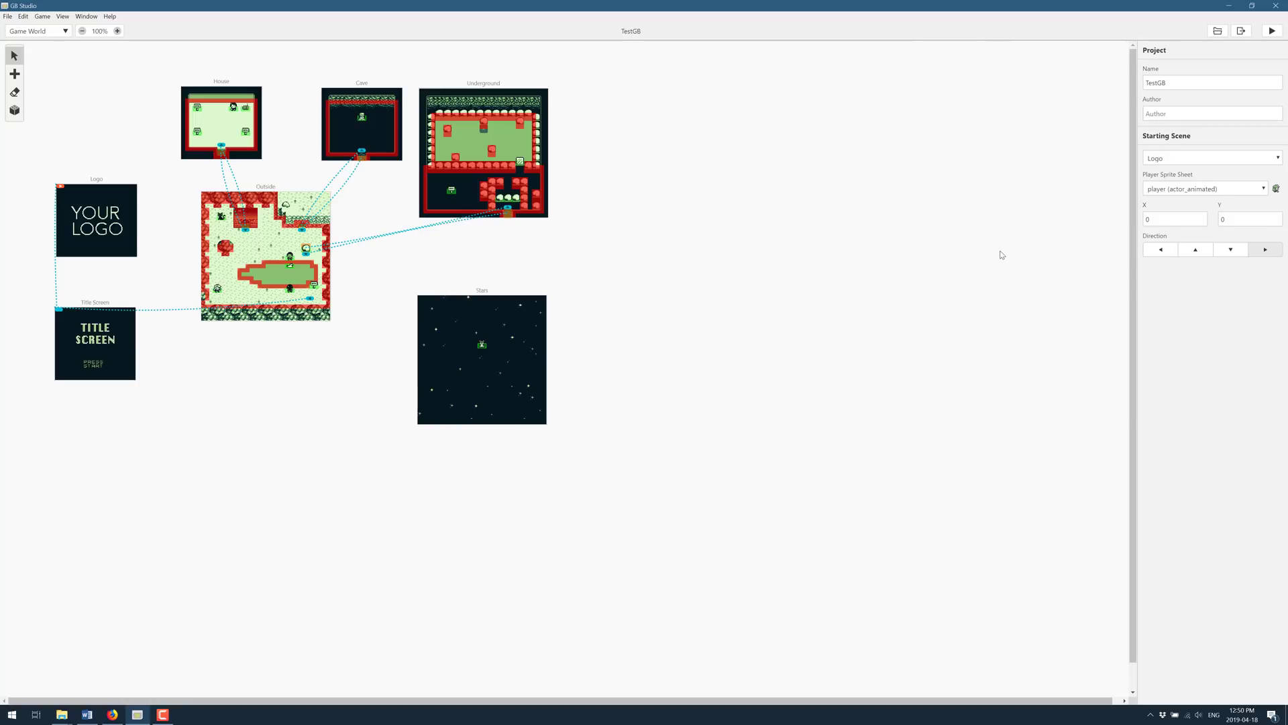
mouse_move(926, 260)
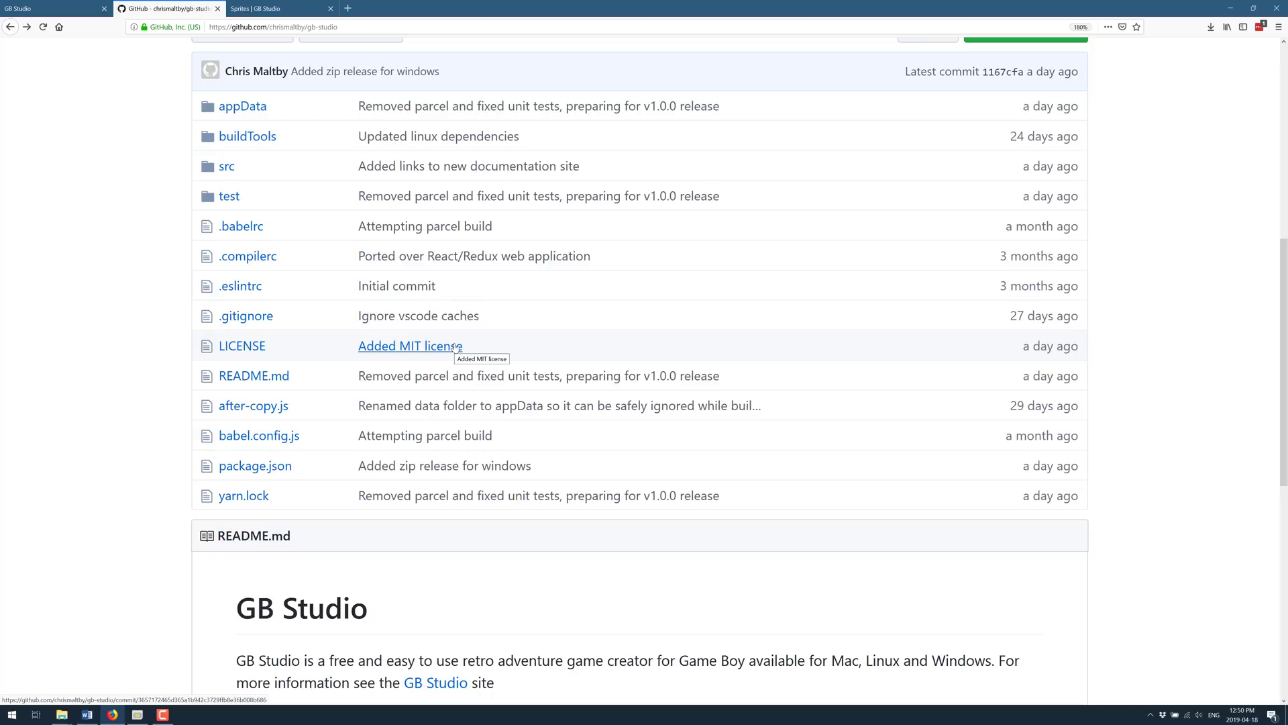
mouse_move(535, 241)
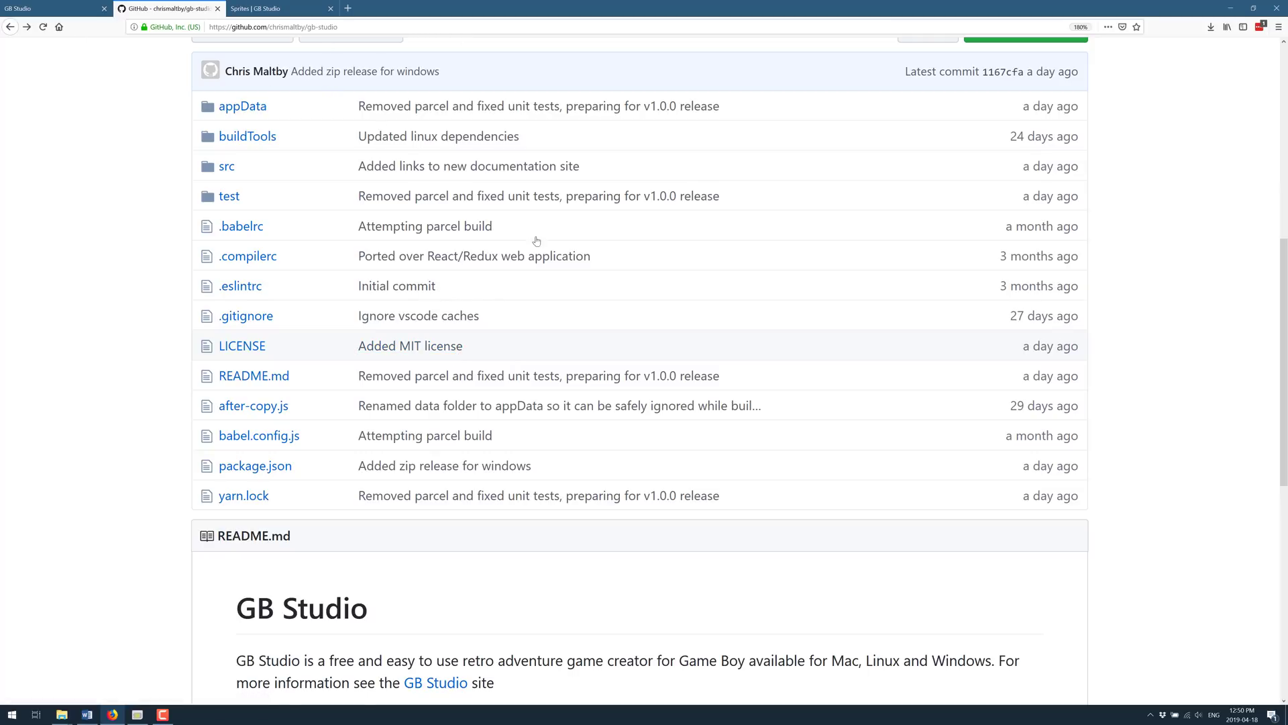
Scroll to the top of the chrismaltby/gb-studio repository page for its summary and files.
scroll("up", 3)
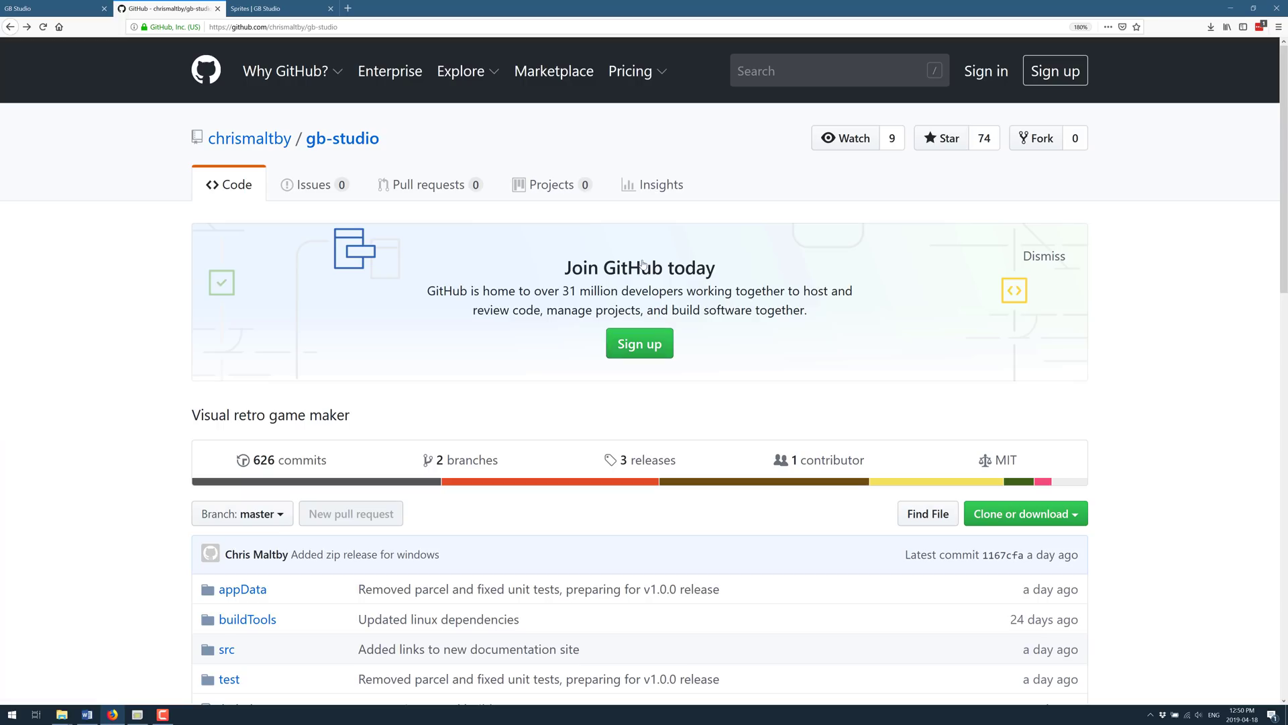
mouse_move(1081, 201)
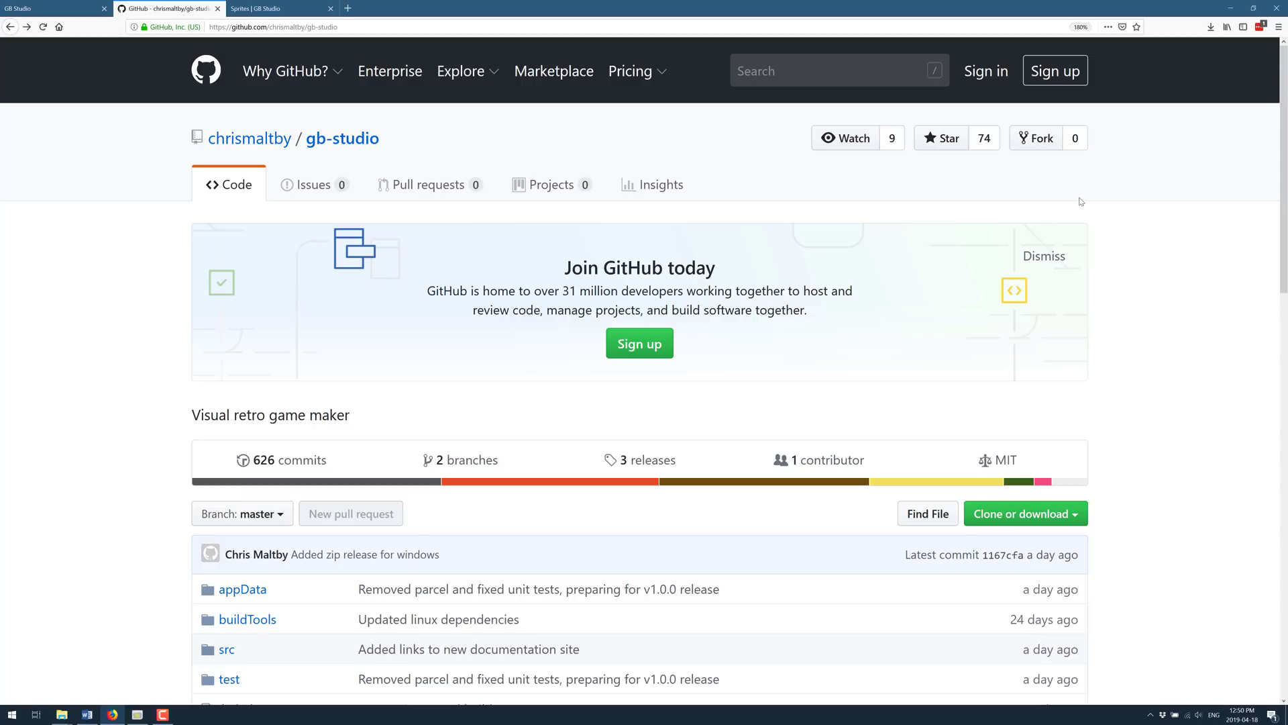